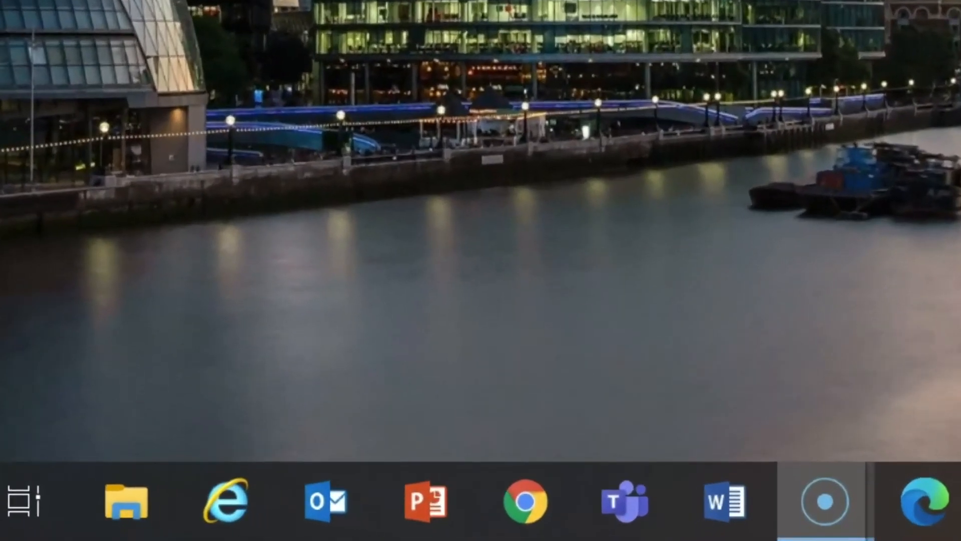
mouse_move(227, 501)
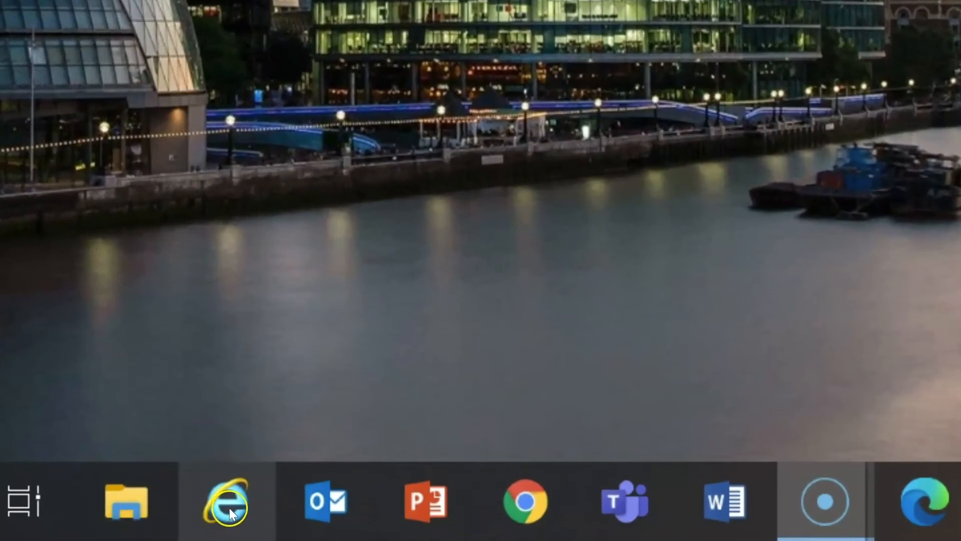
mouse_move(490, 499)
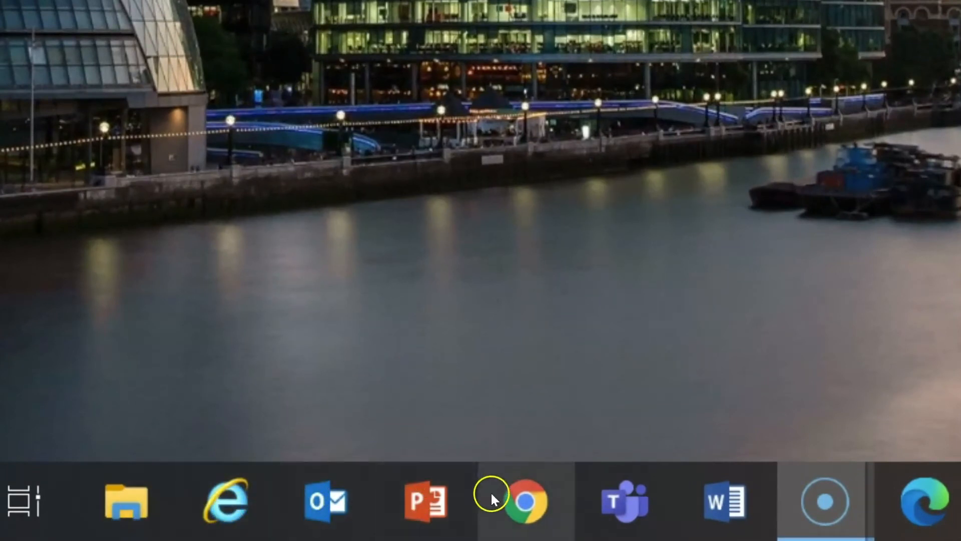
- Launch Internet Explorer from the taskbar, landing on The Source home page
click(823, 500)
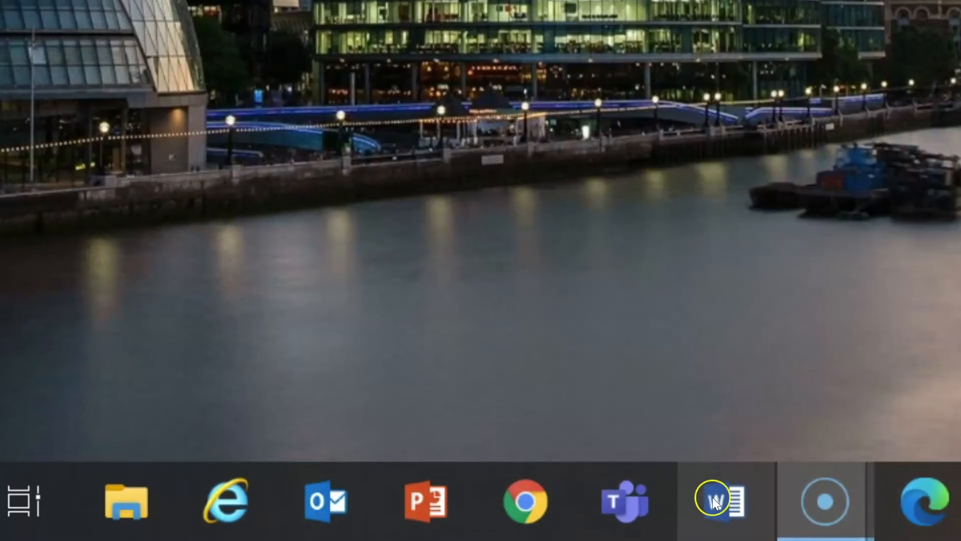
mouse_move(427, 499)
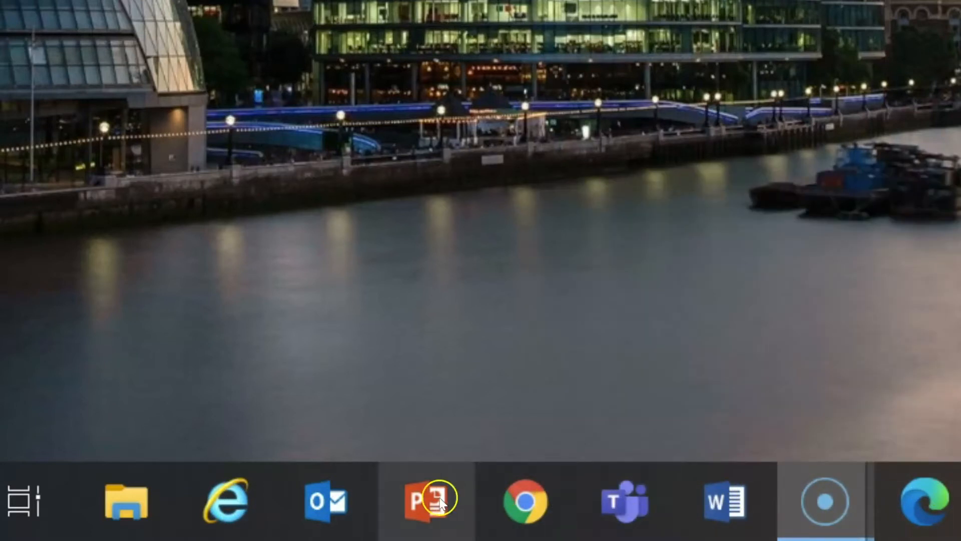
mouse_move(228, 501)
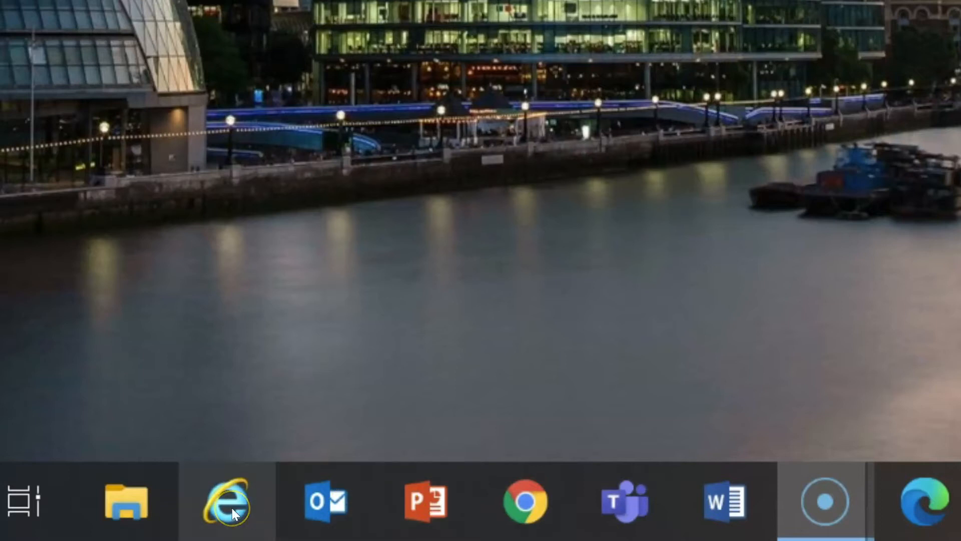
mouse_move(227, 500)
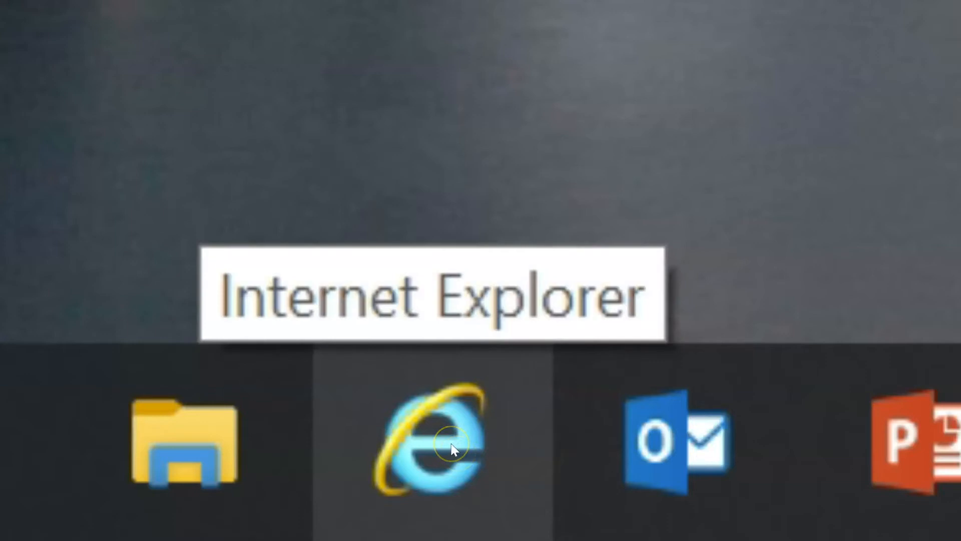
mouse_move(447, 444)
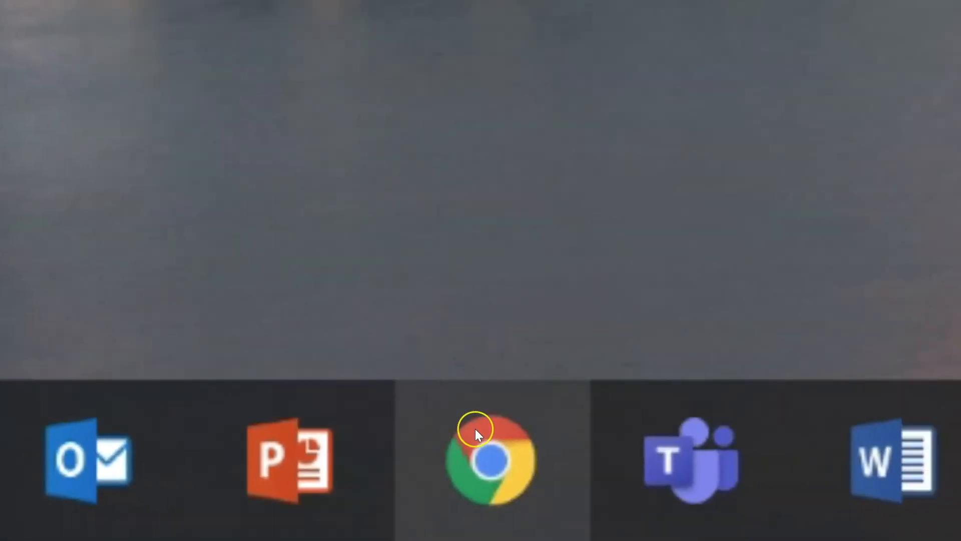
mouse_move(491, 460)
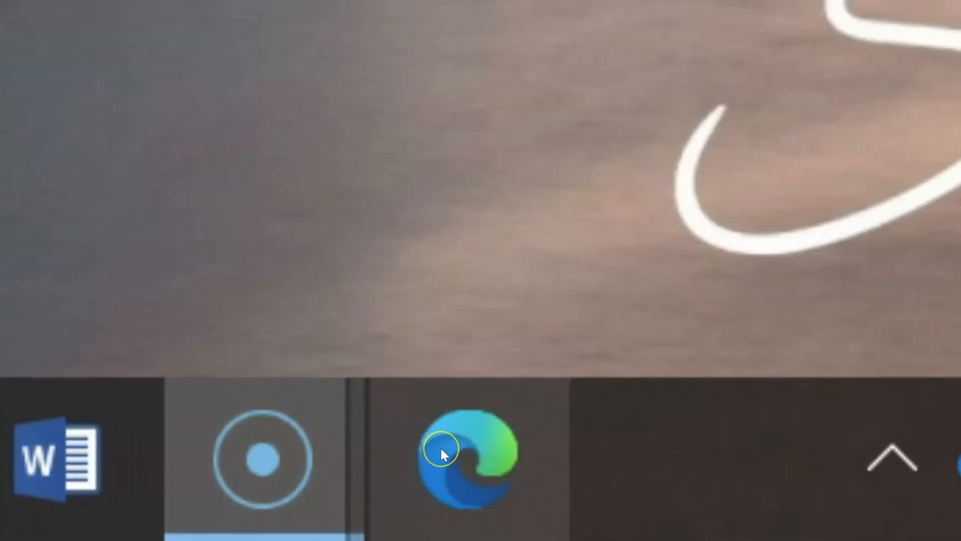
mouse_move(469, 459)
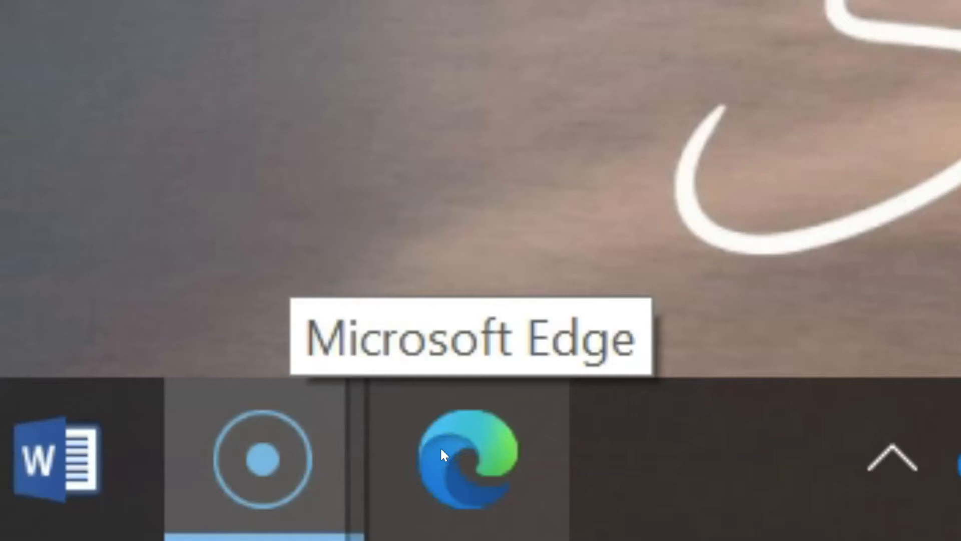
mouse_move(308, 329)
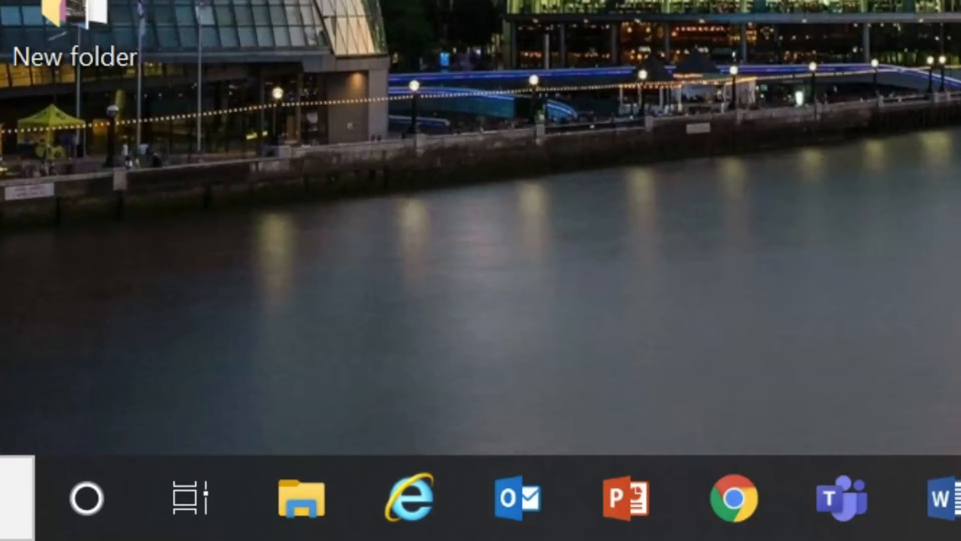
mouse_move(845, 93)
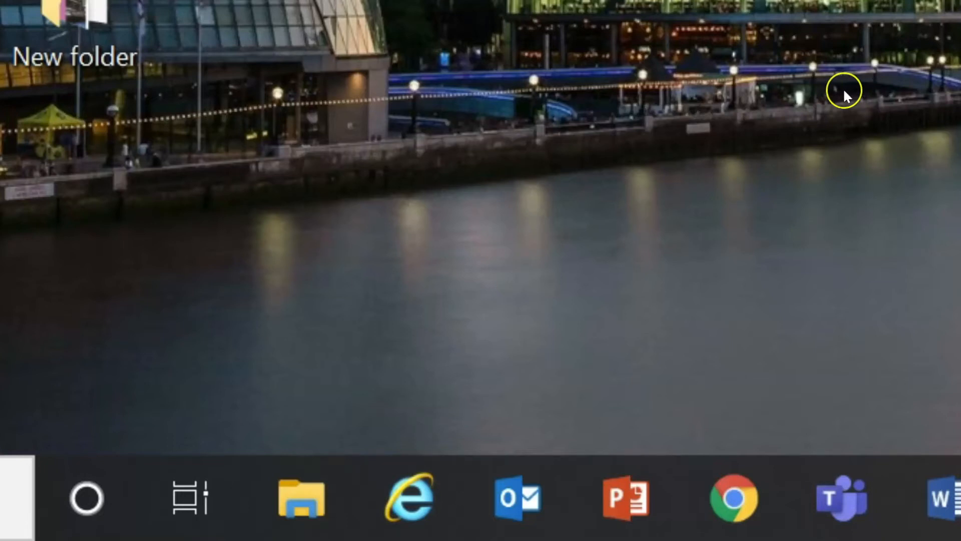
mouse_move(720, 58)
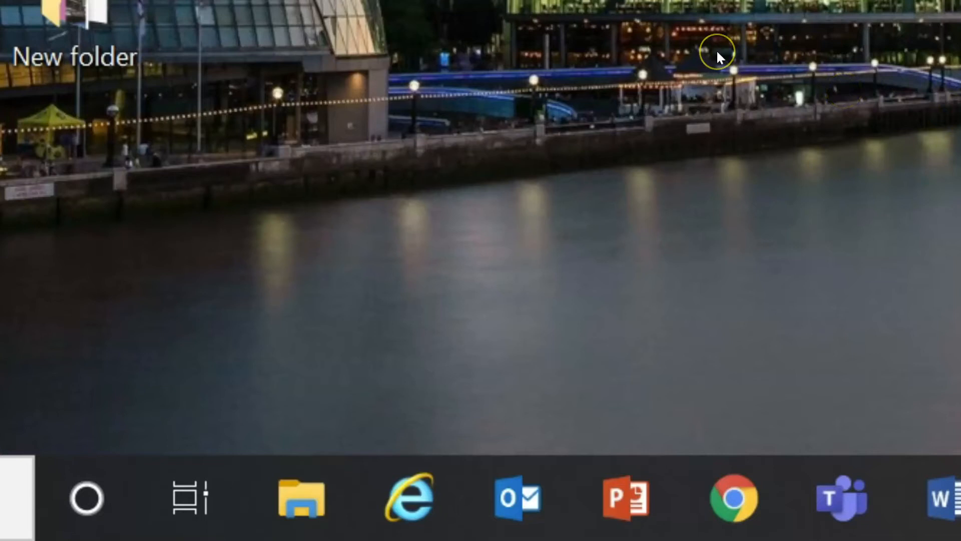
mouse_move(720, 58)
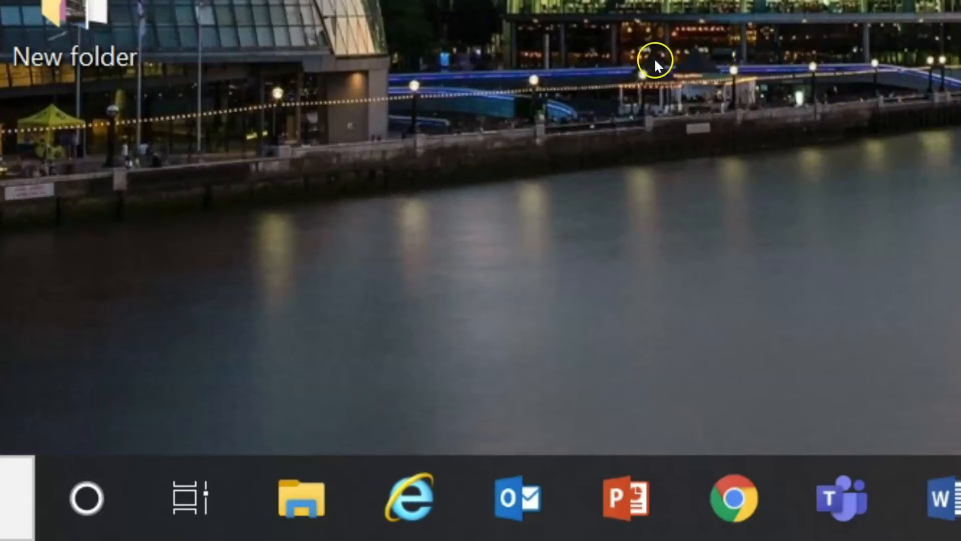
mouse_move(600, 367)
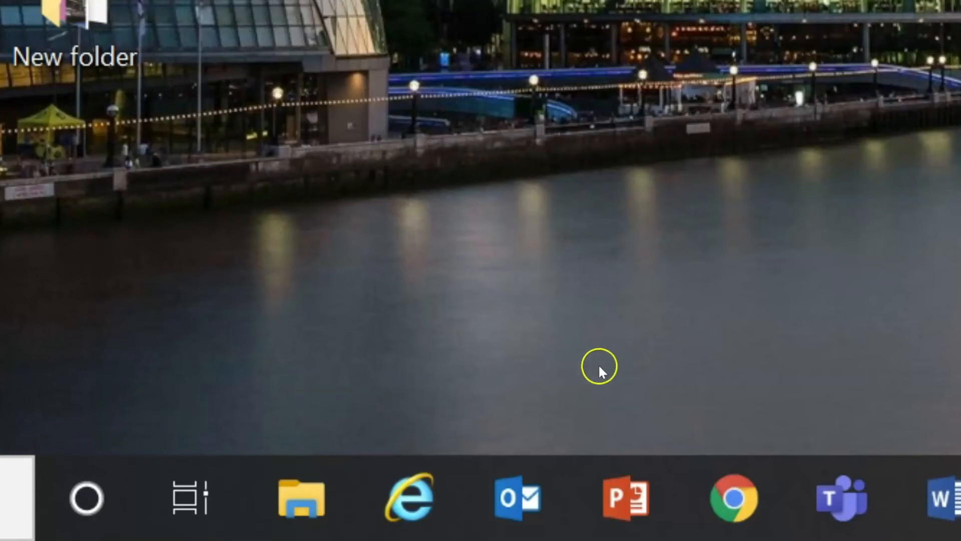
mouse_move(407, 497)
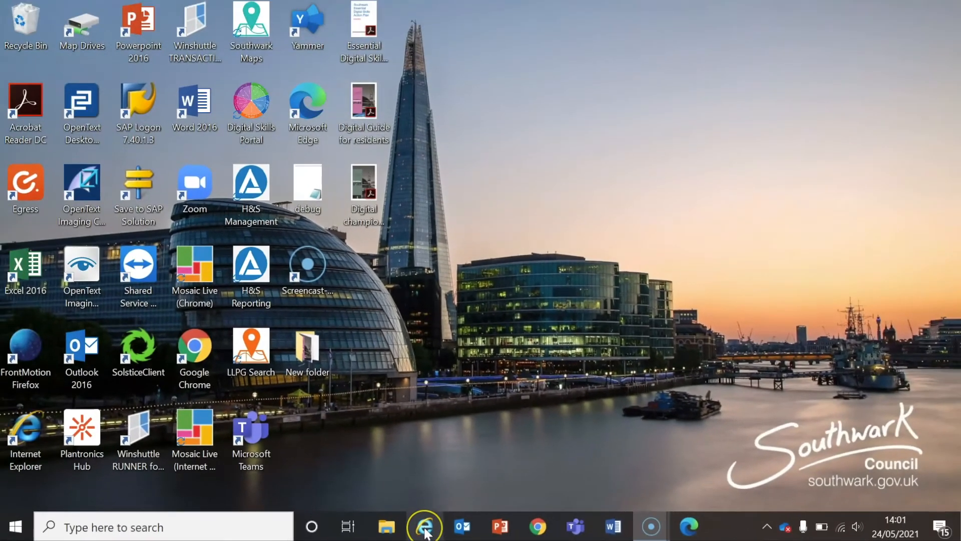
right_click(424, 526)
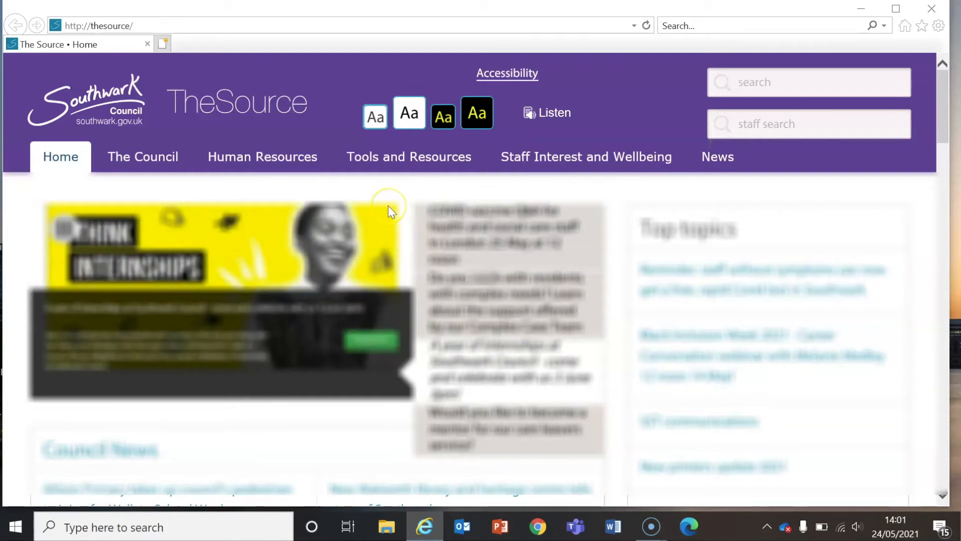
mouse_move(358, 197)
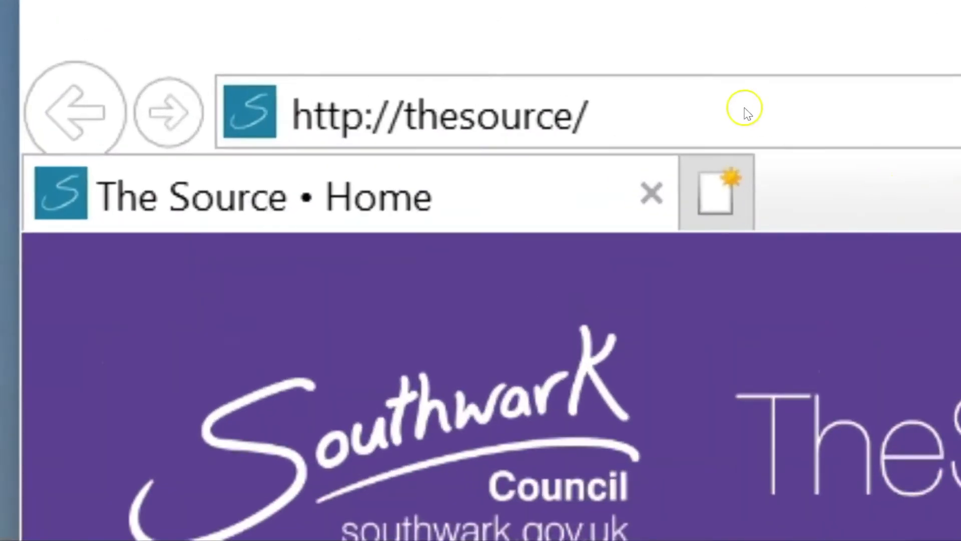
mouse_move(629, 113)
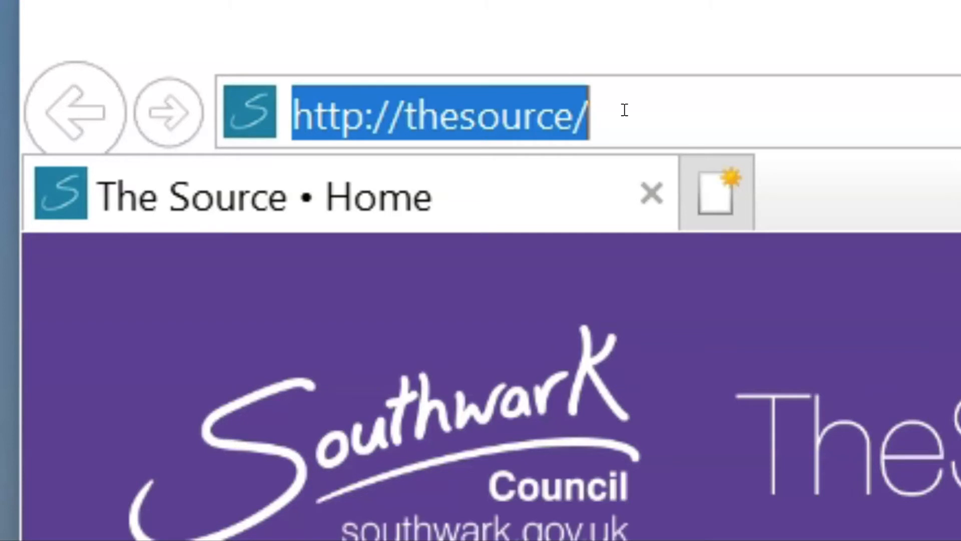
text(www.g)
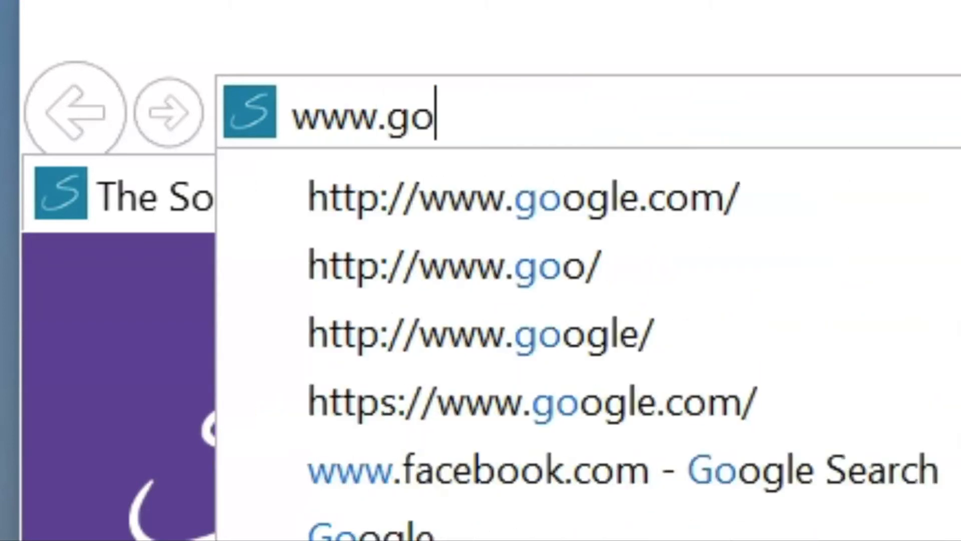
text(ogle.com)
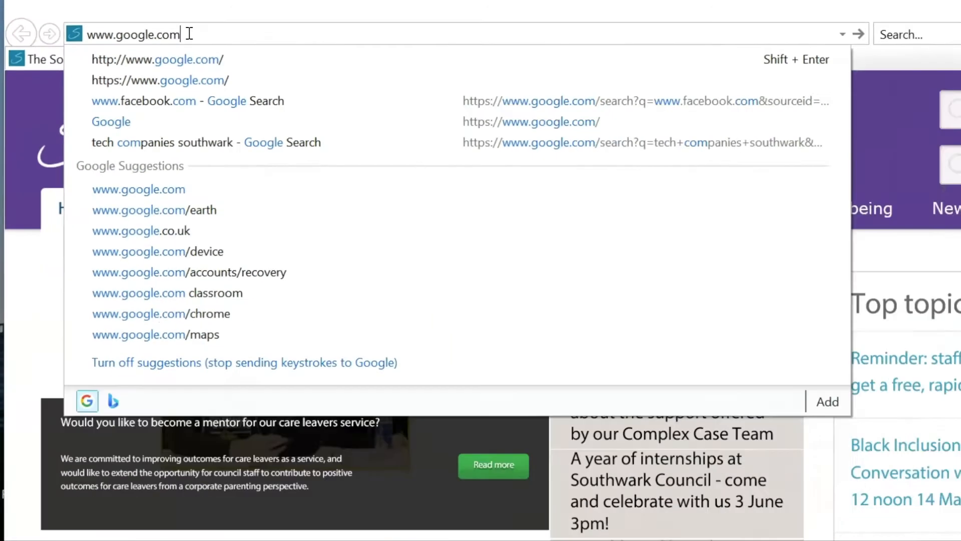
click(156, 59)
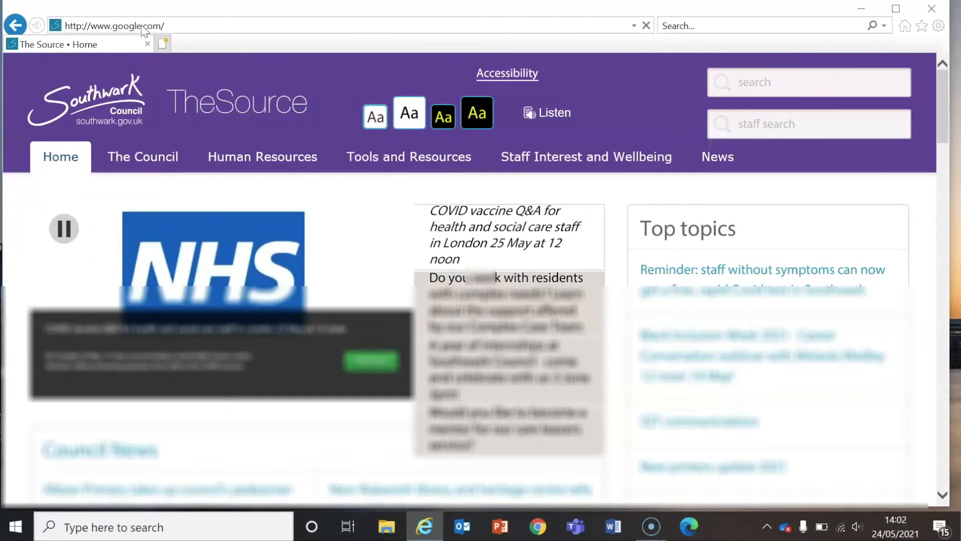
- Confirm the address so the Google home page loads in place of The Source
key(Return)
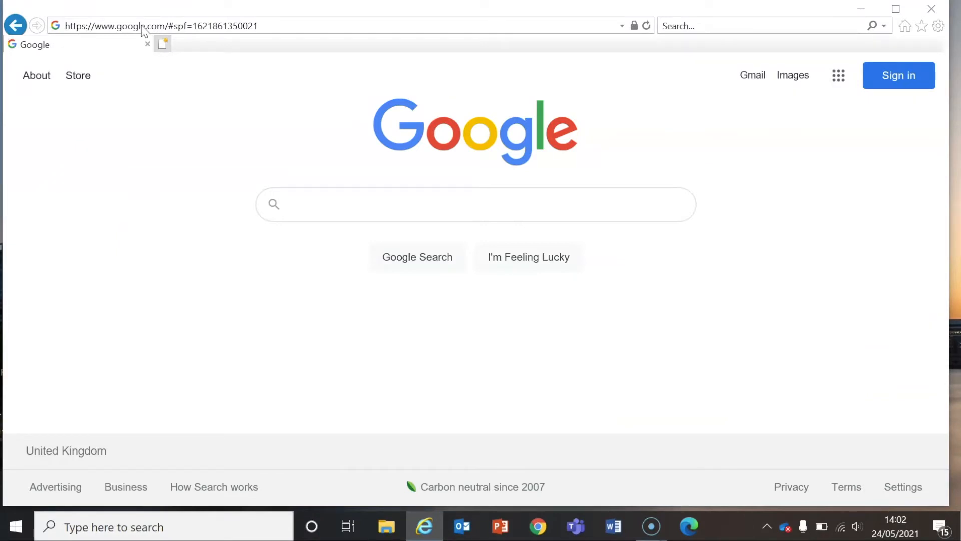
mouse_move(199, 15)
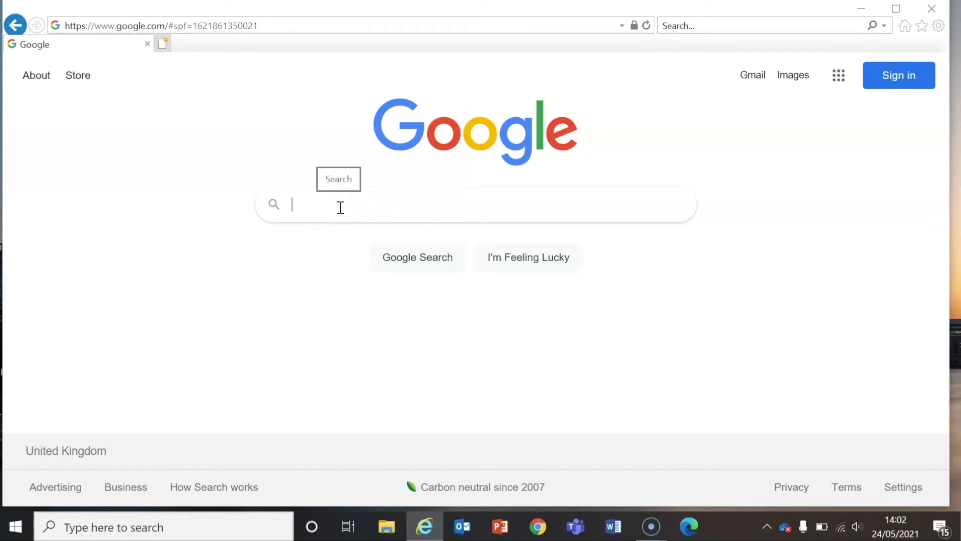
mouse_move(266, 111)
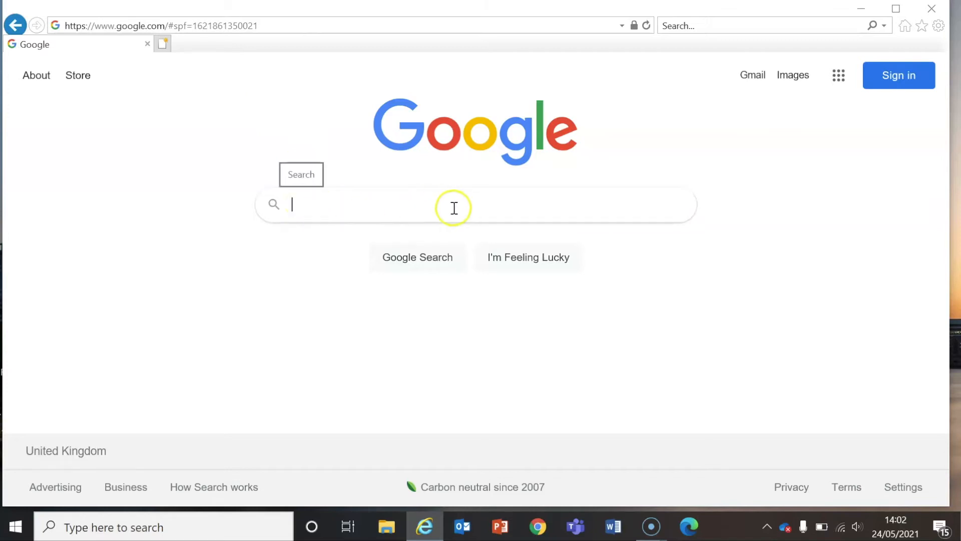
mouse_move(633, 208)
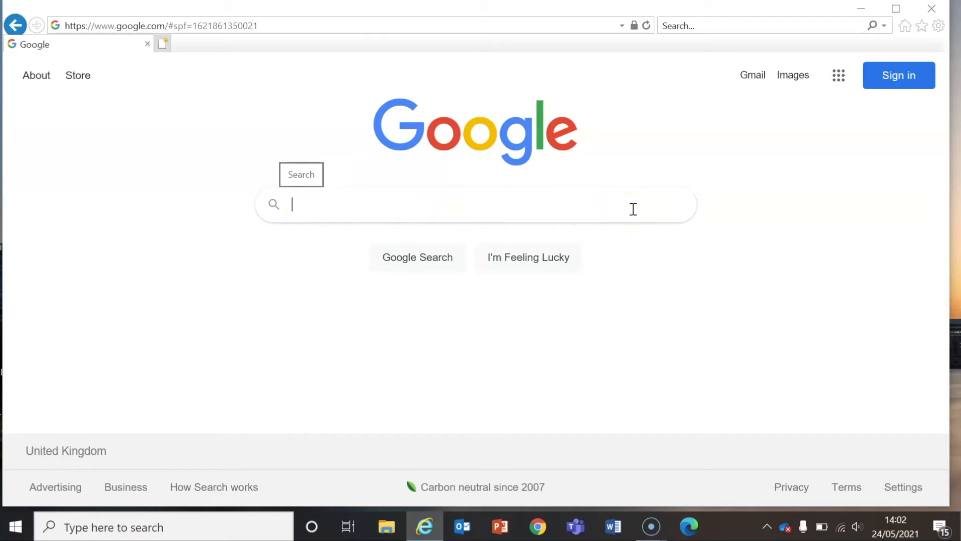
mouse_move(689, 149)
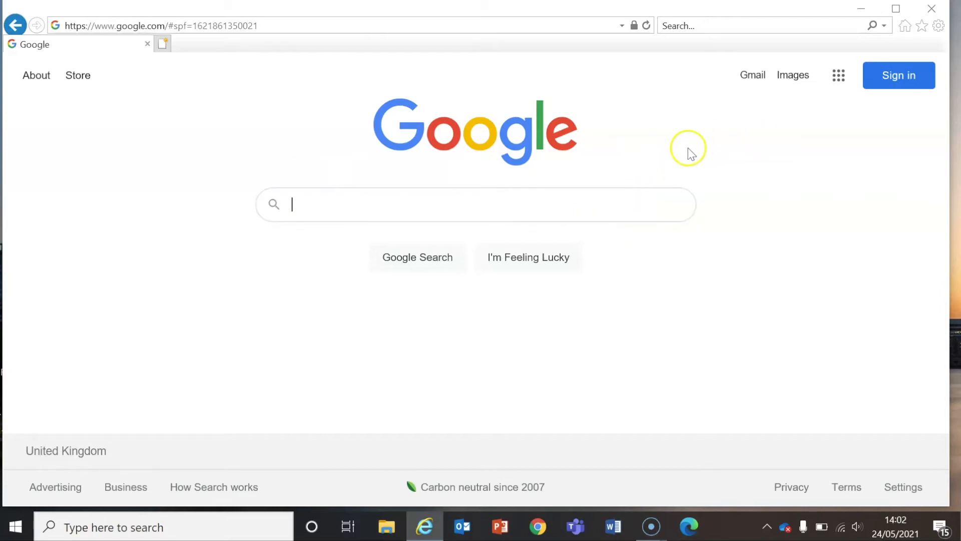
mouse_move(747, 205)
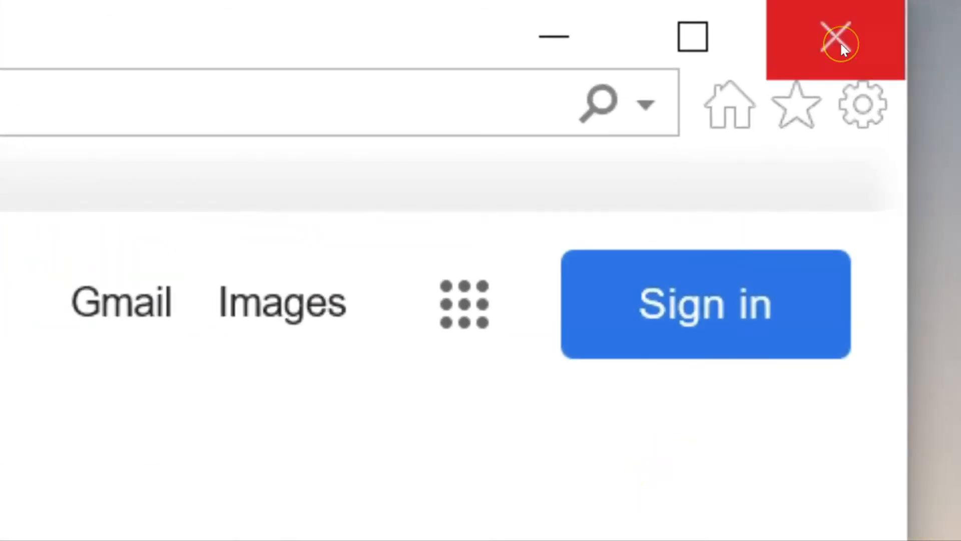
mouse_move(840, 43)
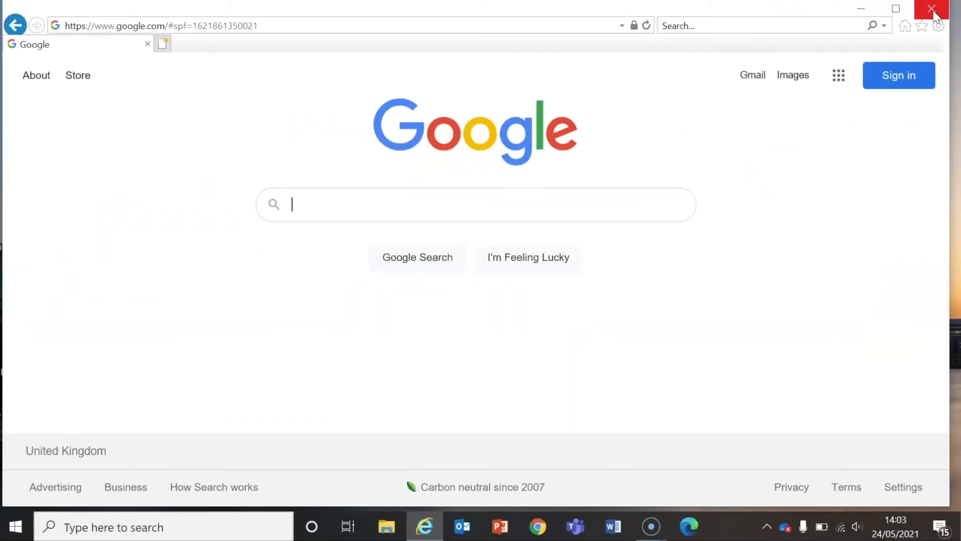
- Close the Internet Explorer window, returning to the Windows 10 desktop
click(931, 10)
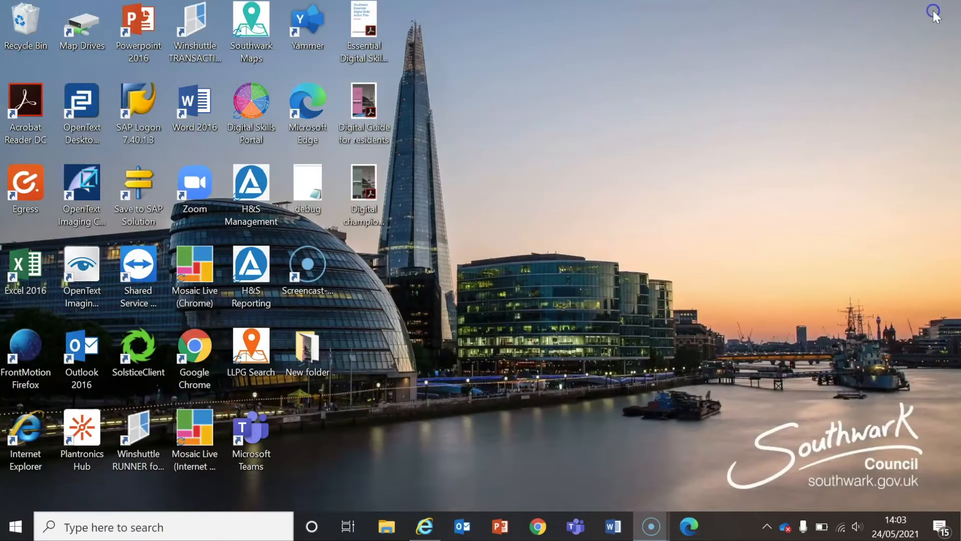
mouse_move(659, 168)
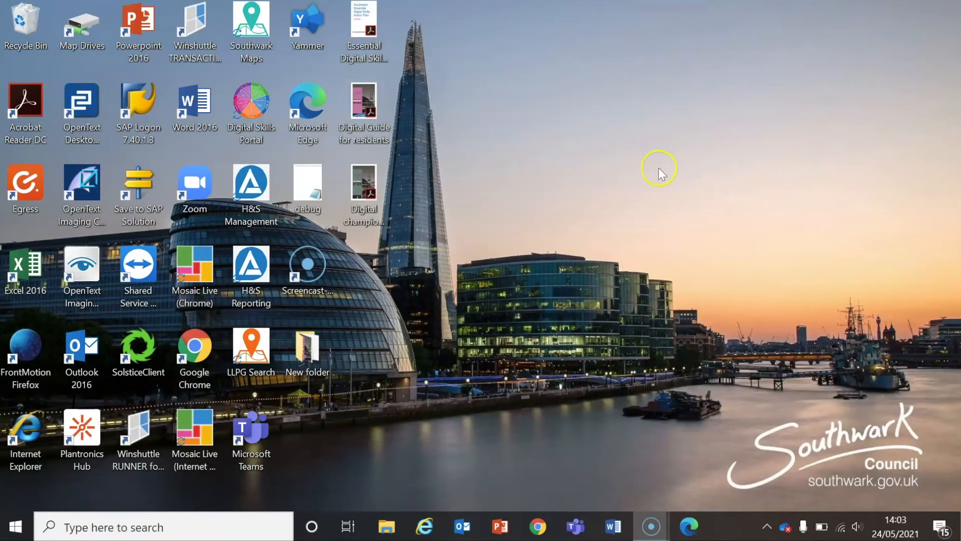
mouse_move(587, 204)
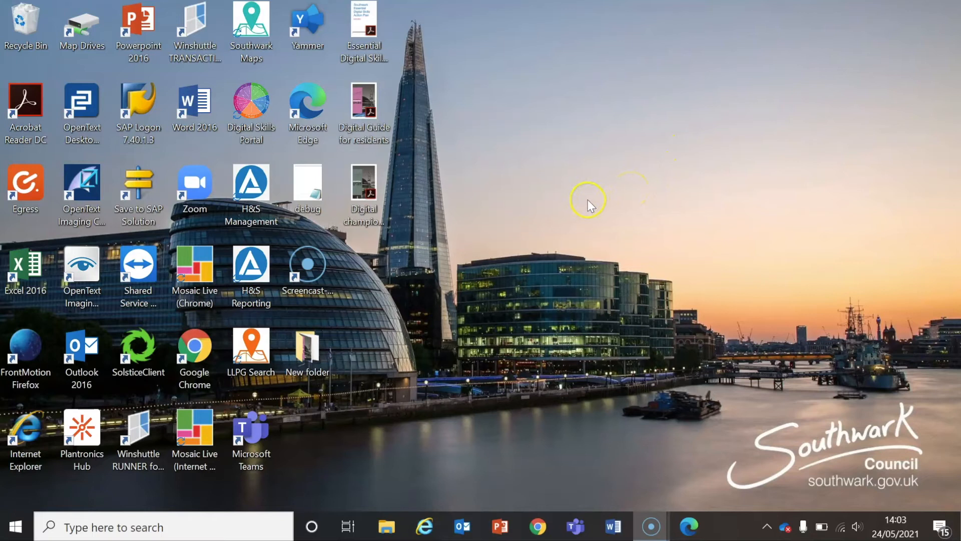
mouse_move(541, 403)
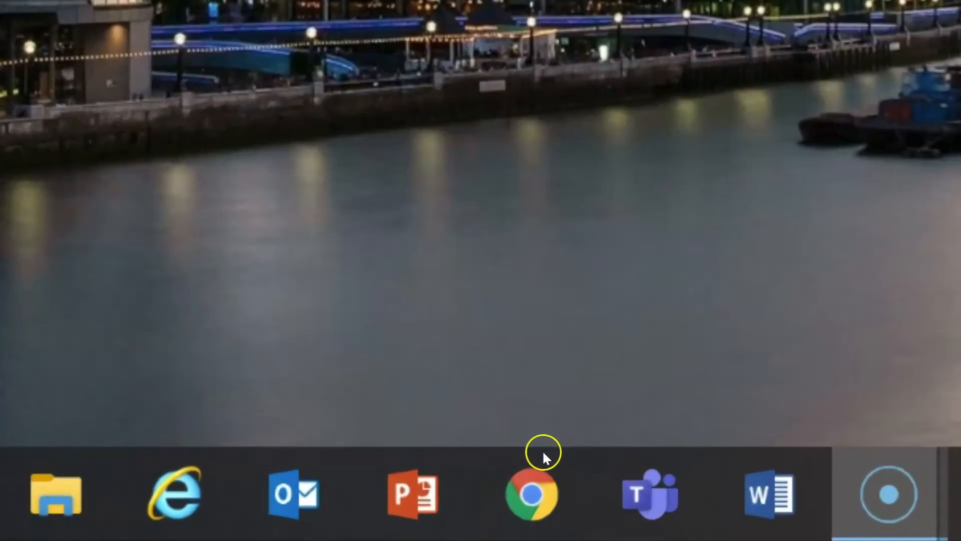
- Launch Google Chrome from the taskbar, landing on The Source intranet home page
click(531, 494)
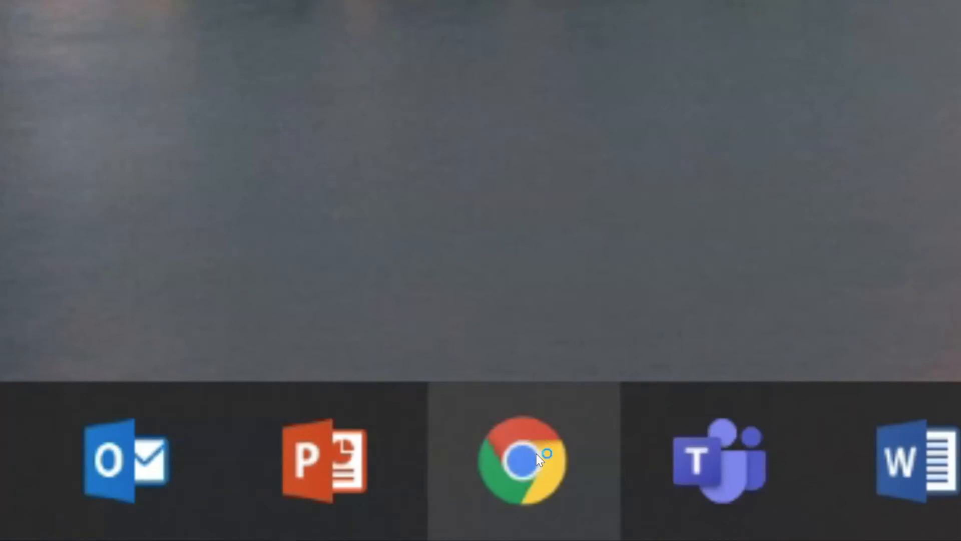
click(522, 460)
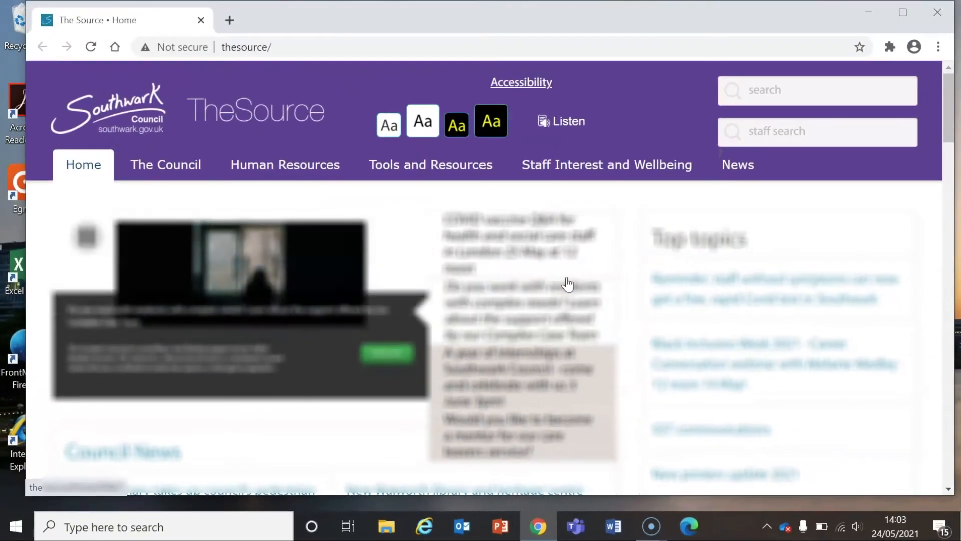
mouse_move(358, 115)
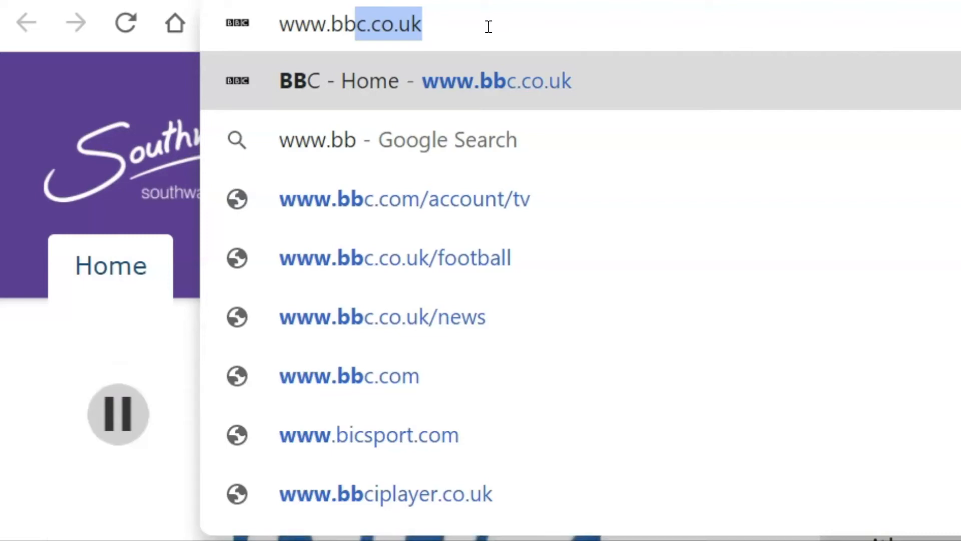
mouse_move(486, 28)
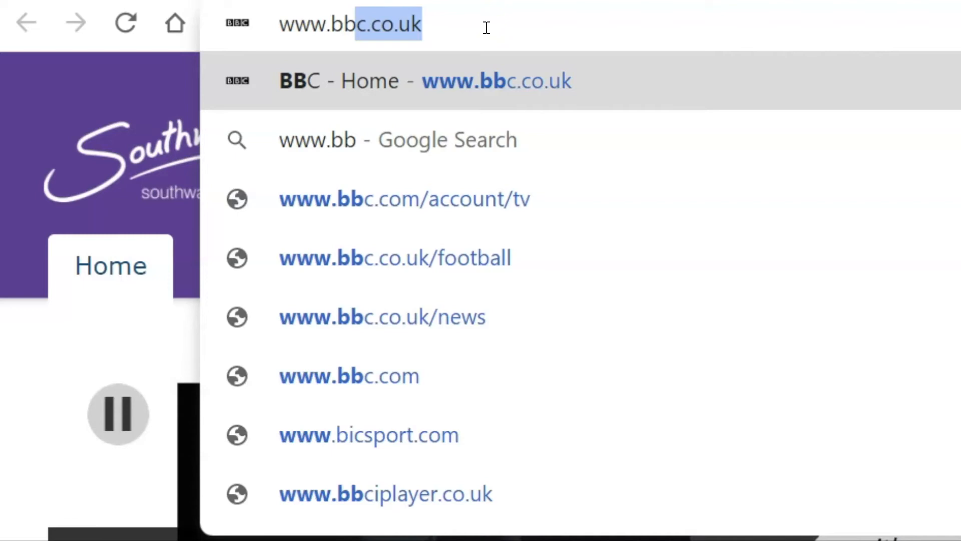
mouse_move(432, 178)
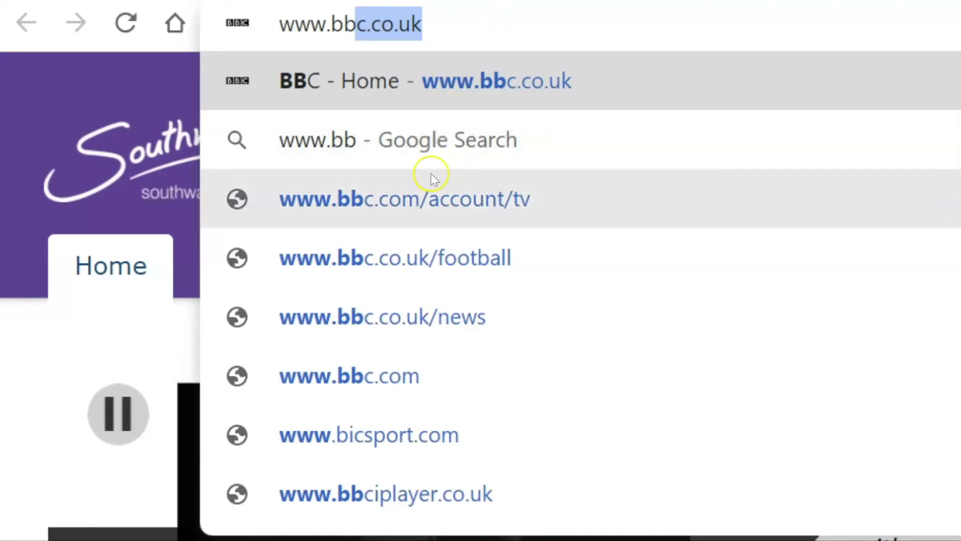
mouse_move(420, 343)
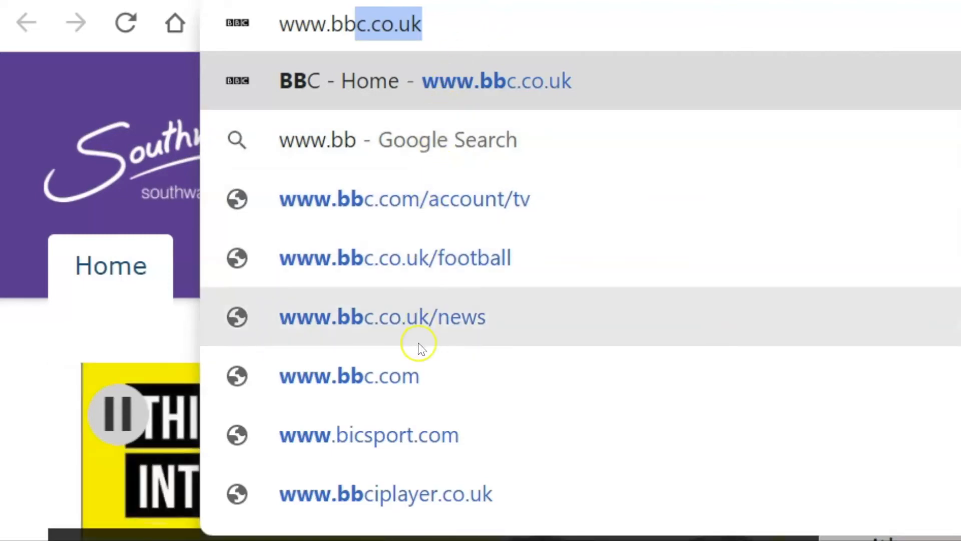
mouse_move(419, 493)
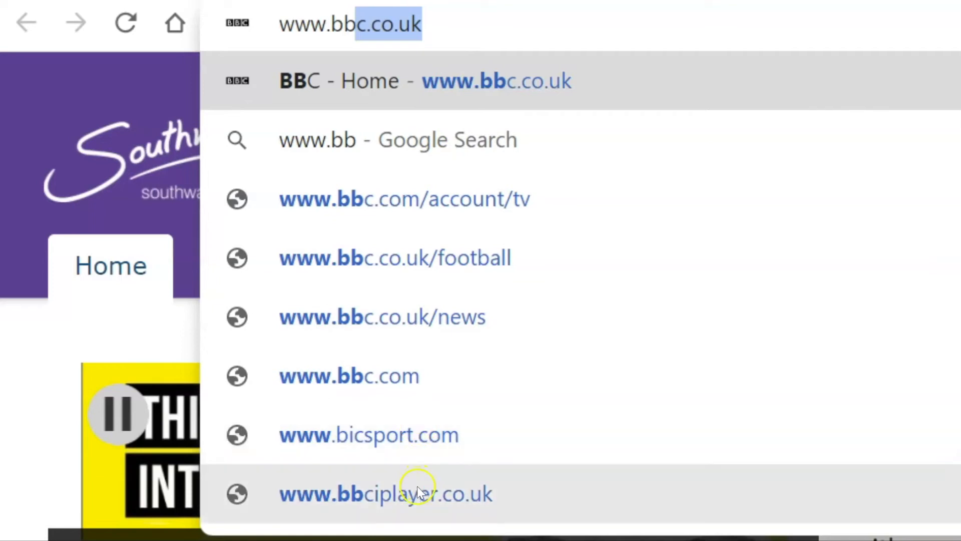
mouse_move(430, 433)
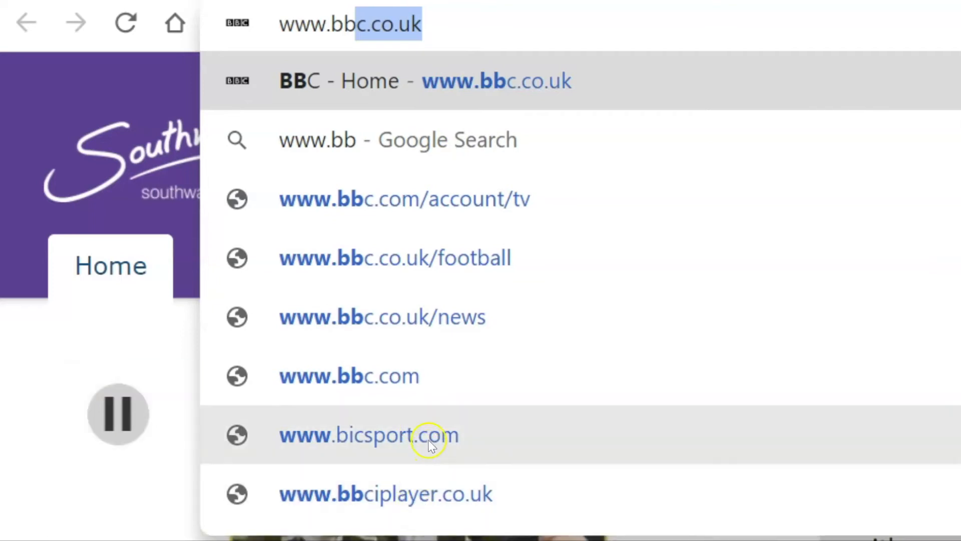
mouse_move(448, 332)
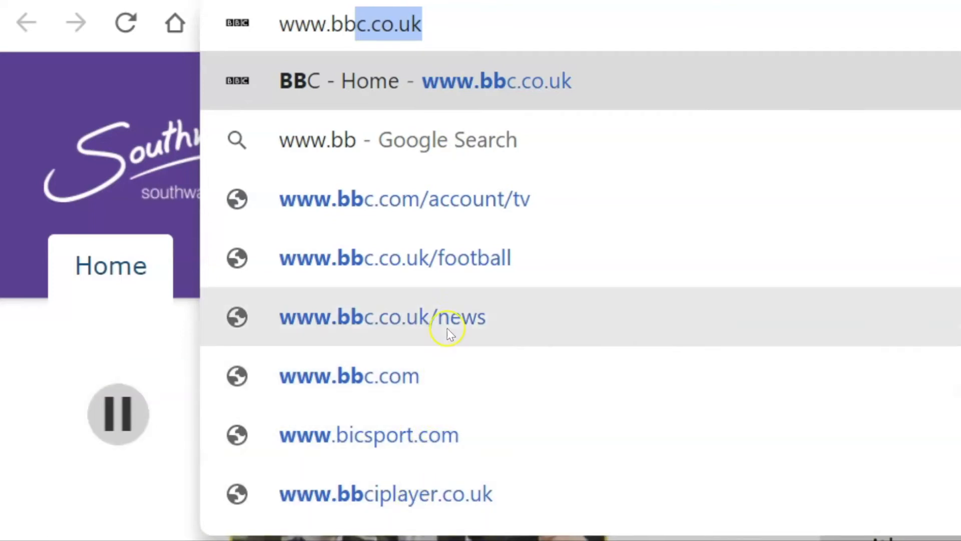
mouse_move(456, 258)
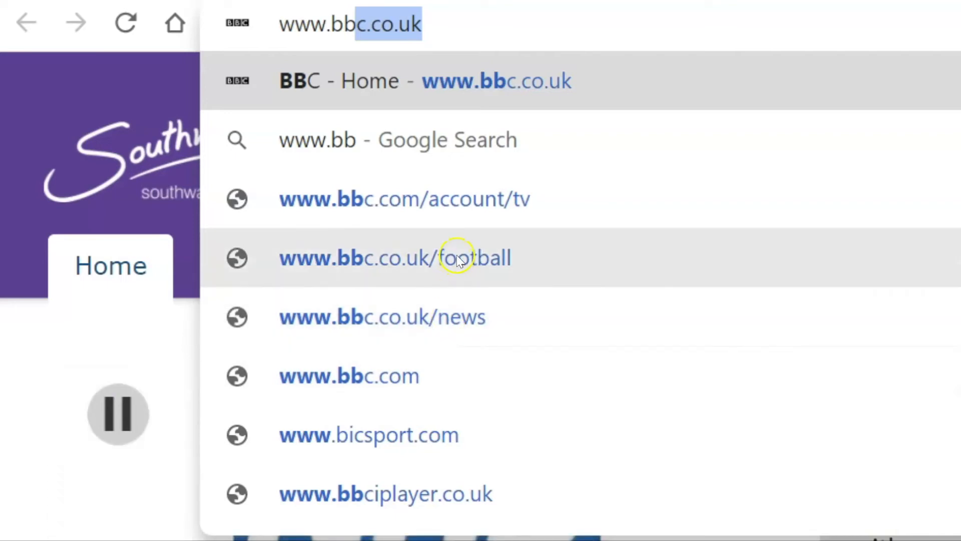
mouse_move(398, 83)
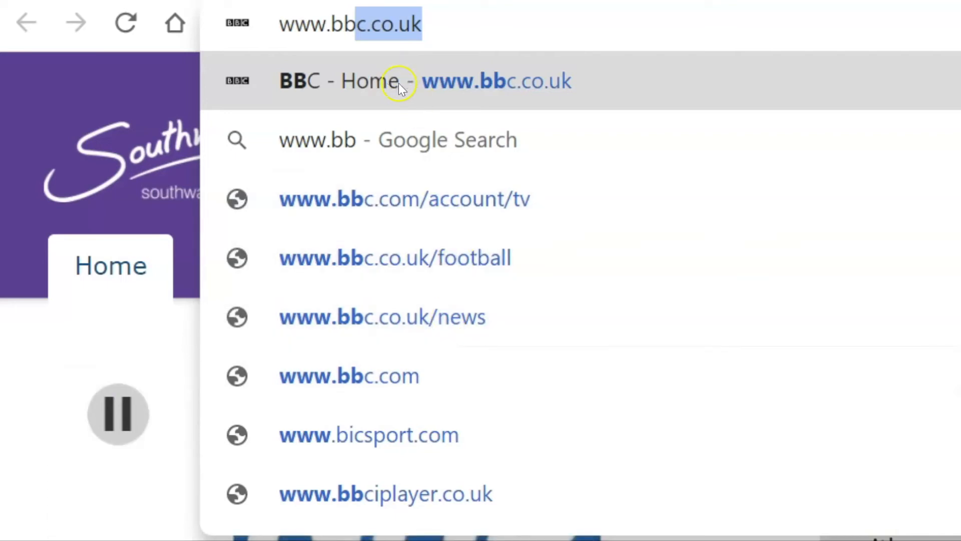
click(399, 81)
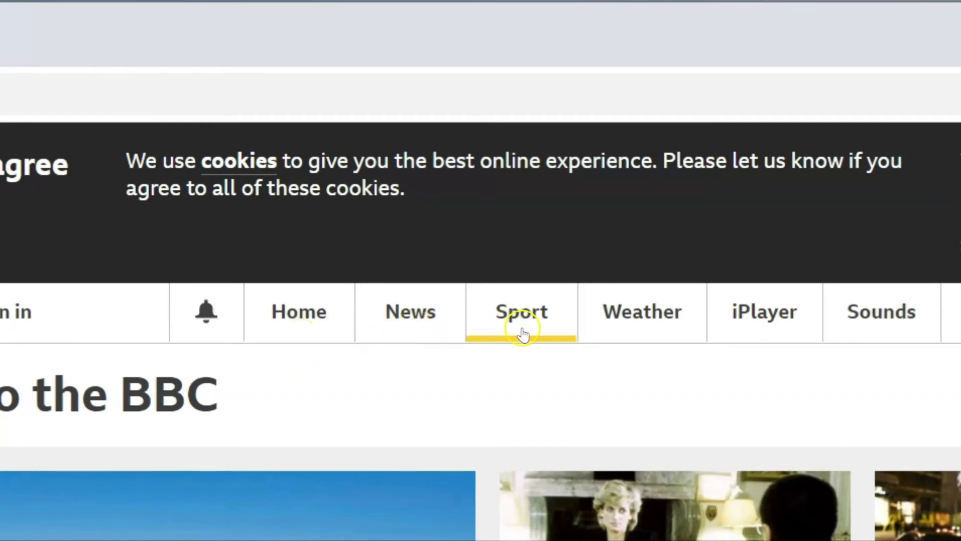
mouse_move(763, 331)
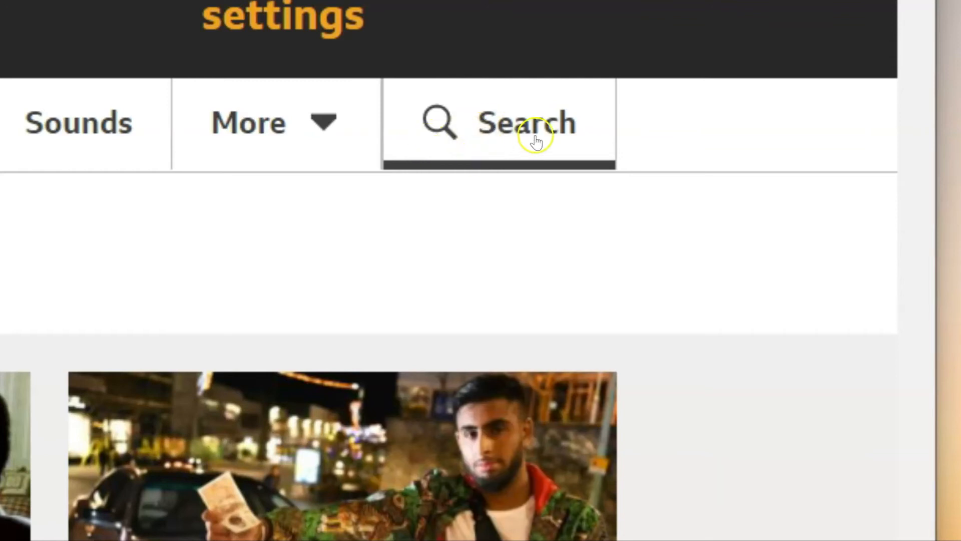
mouse_move(492, 142)
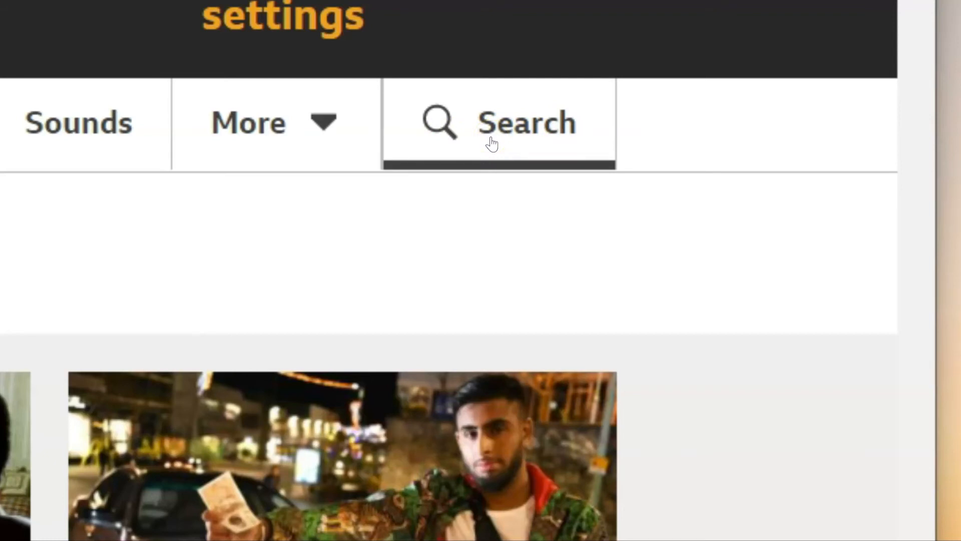
mouse_move(129, 305)
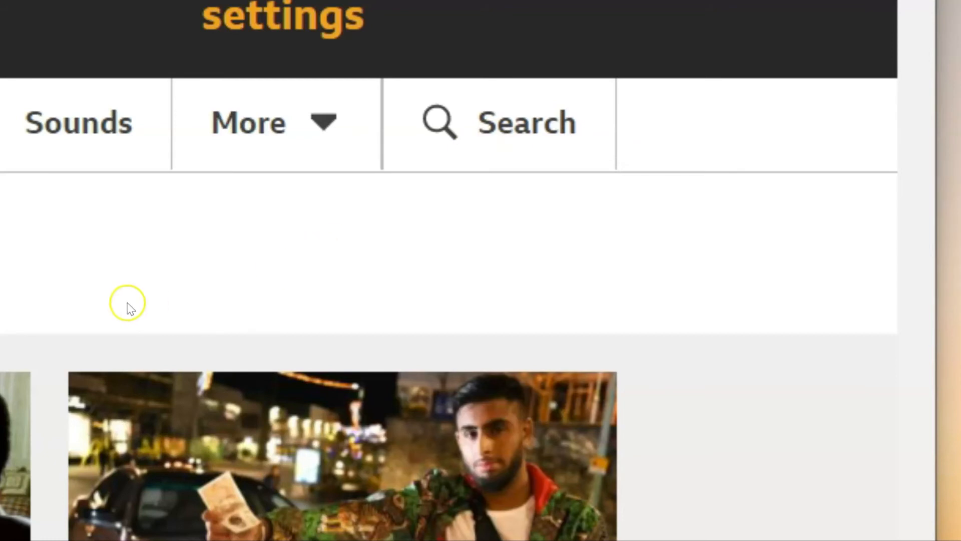
mouse_move(271, 278)
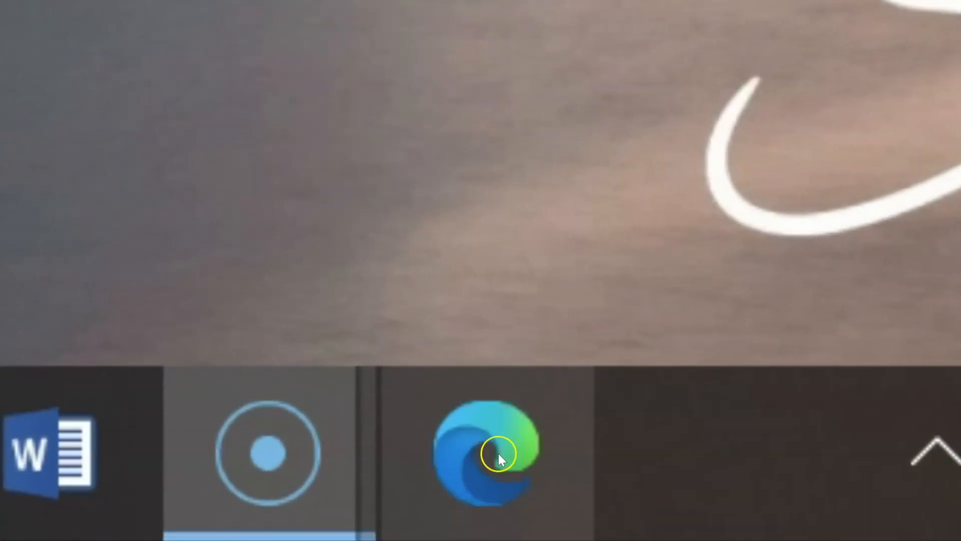
mouse_move(491, 456)
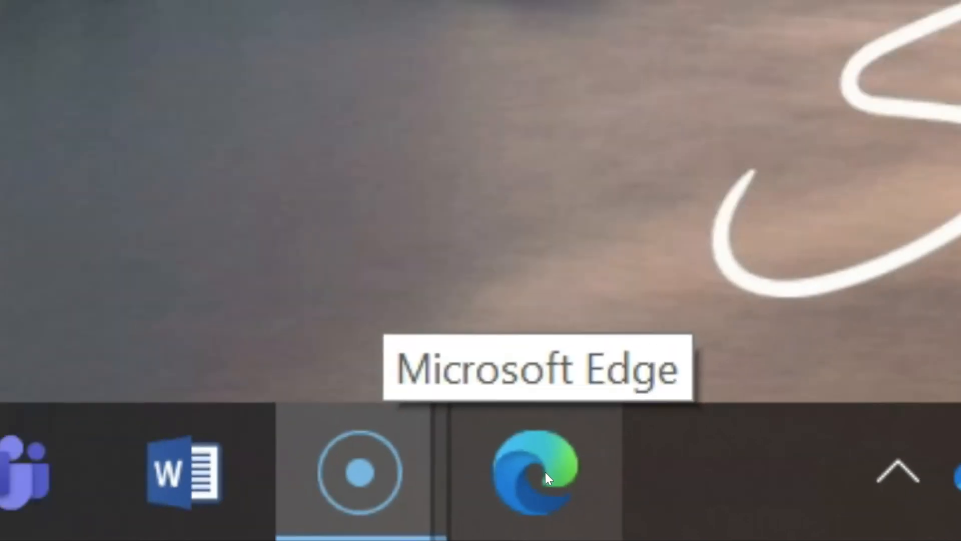
- Launch Microsoft Edge from the taskbar
click(535, 470)
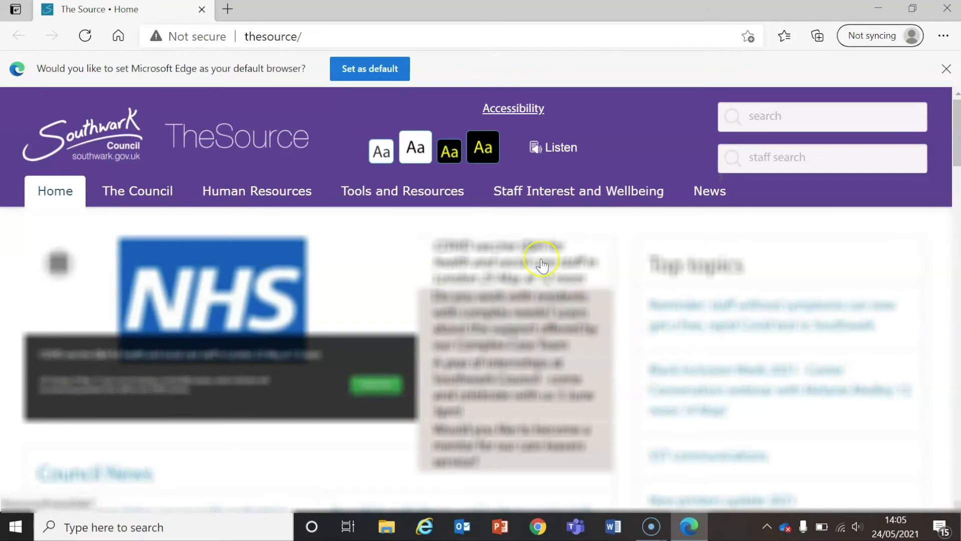
mouse_move(475, 126)
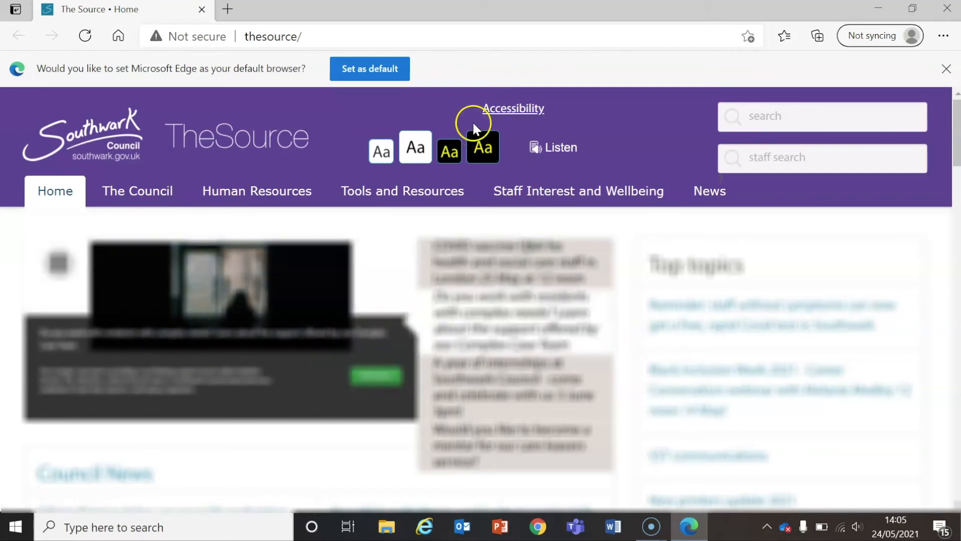
mouse_move(306, 126)
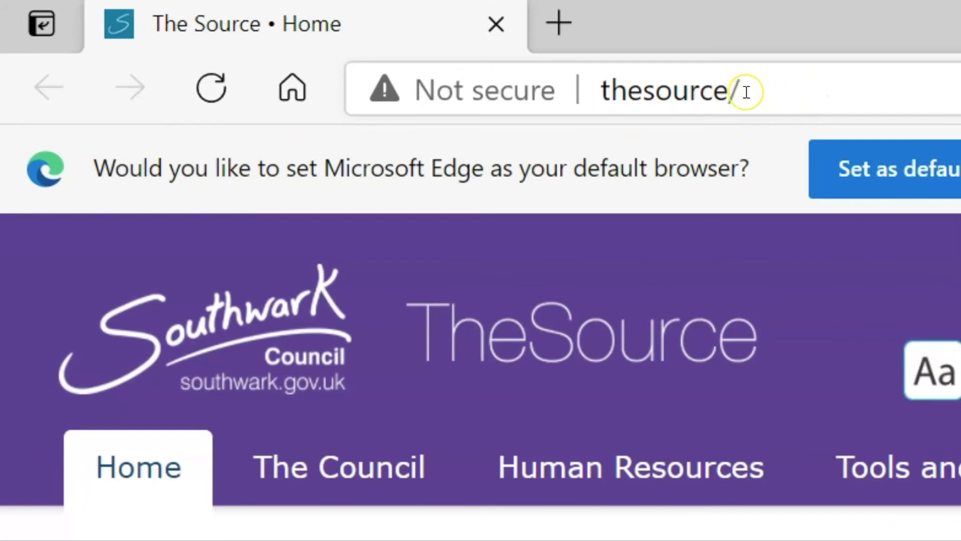
mouse_move(376, 31)
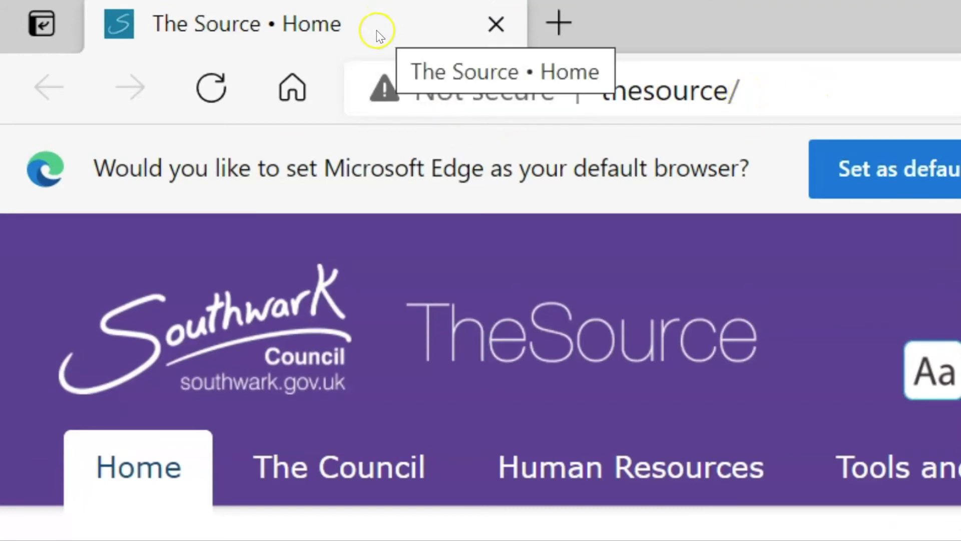
mouse_move(474, 46)
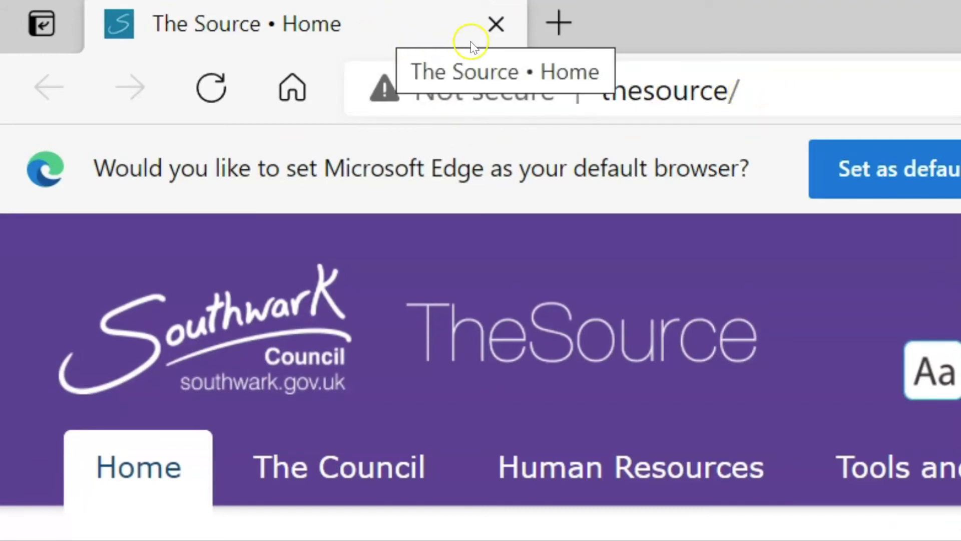
mouse_move(270, 24)
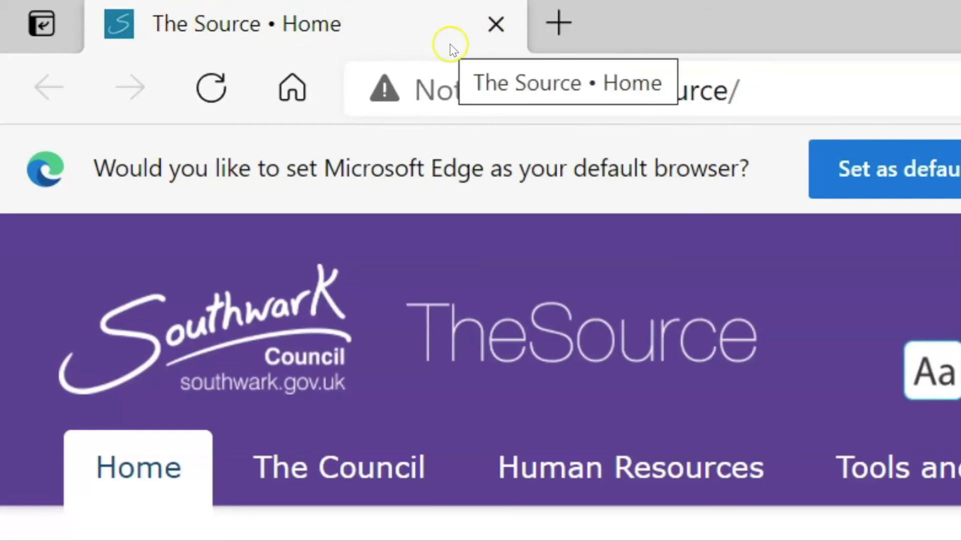
mouse_move(597, 58)
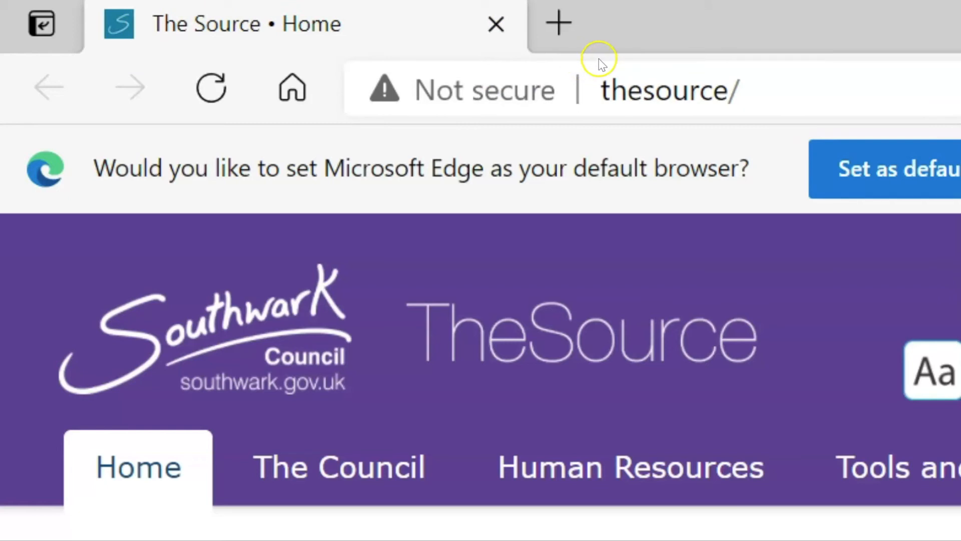
mouse_move(592, 58)
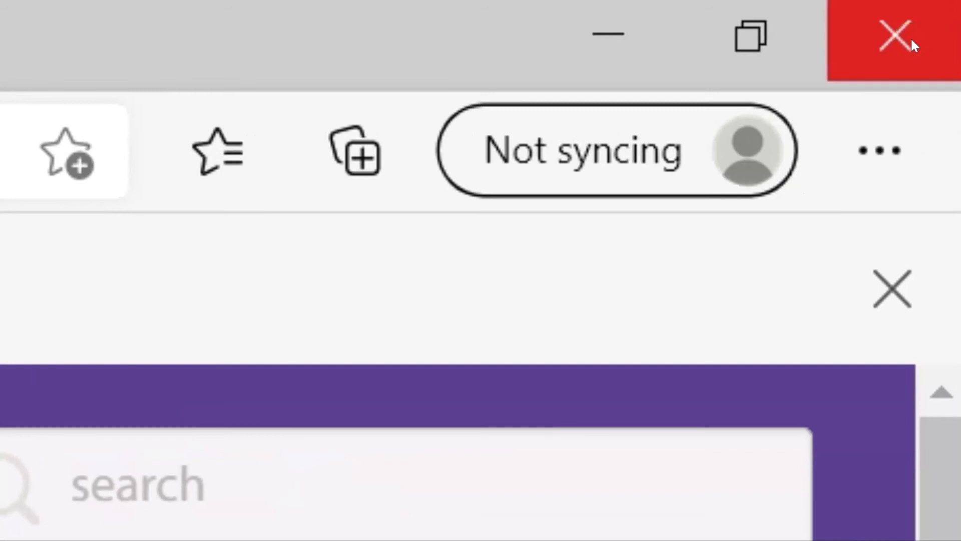
mouse_move(877, 69)
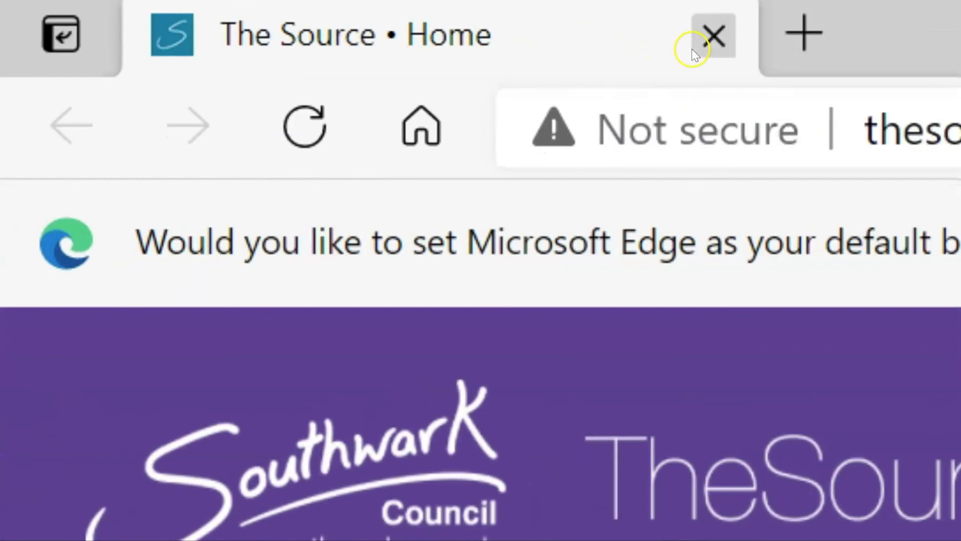
mouse_move(821, 98)
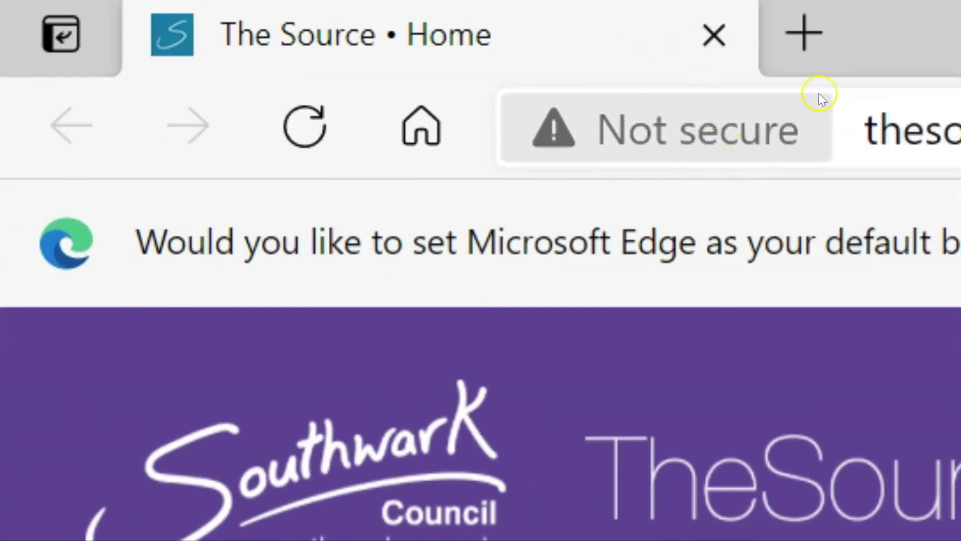
mouse_move(681, 101)
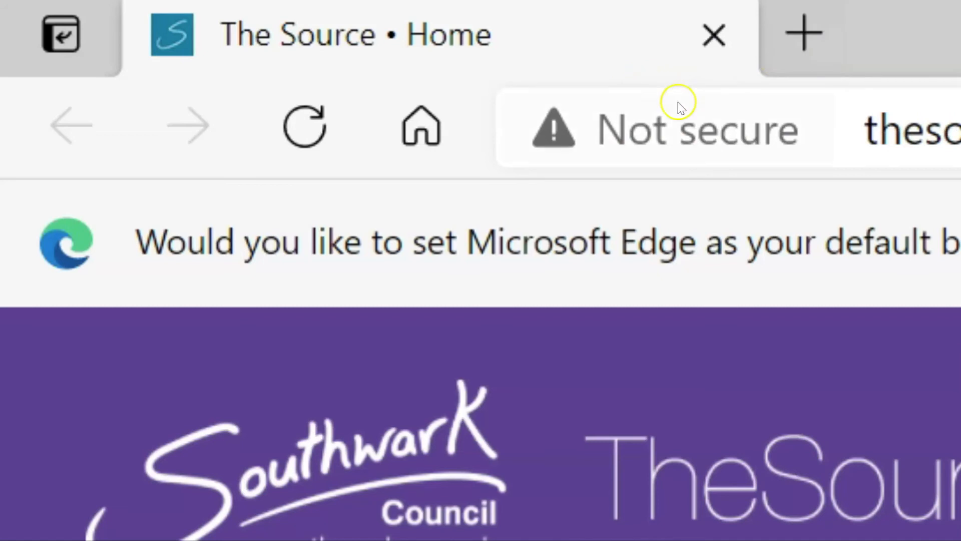
mouse_move(350, 15)
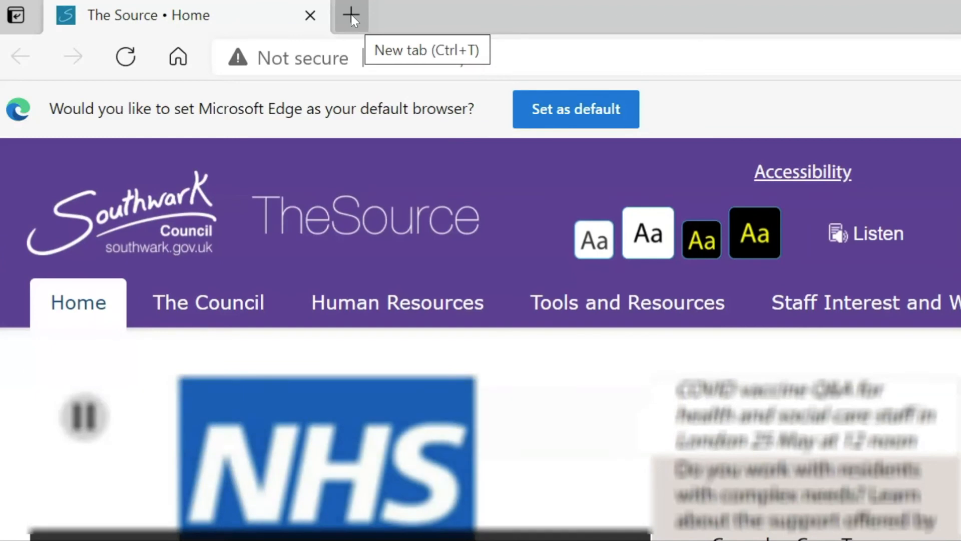
click(351, 15)
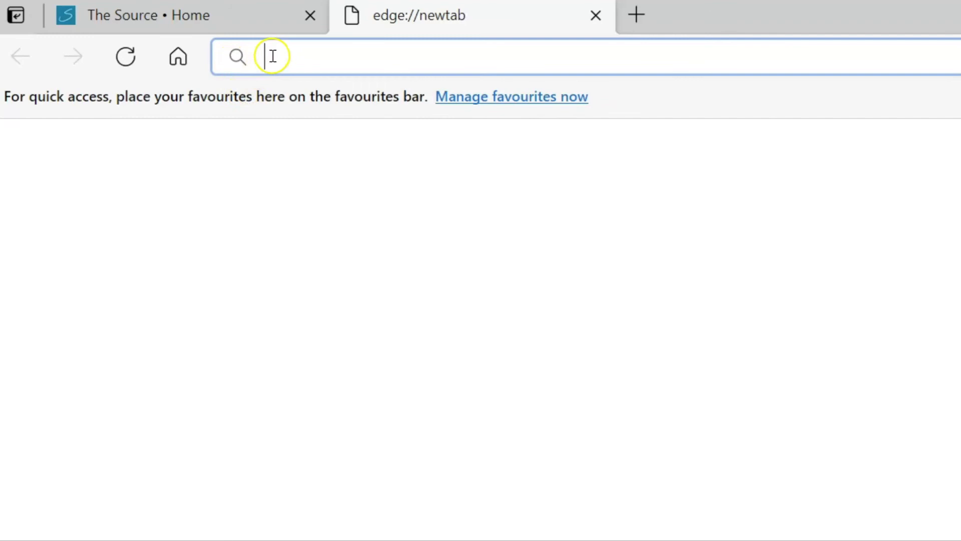
text(www.google.com)
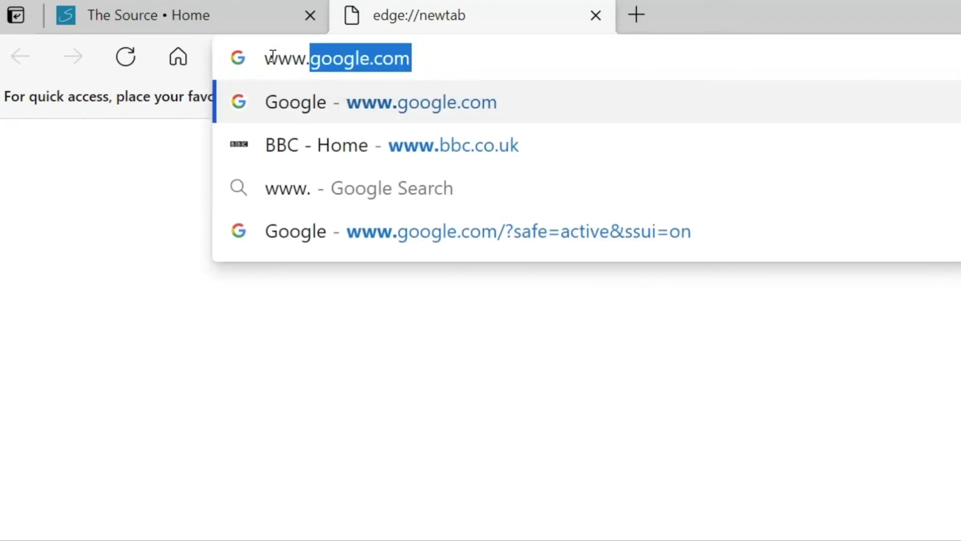
key(Return)
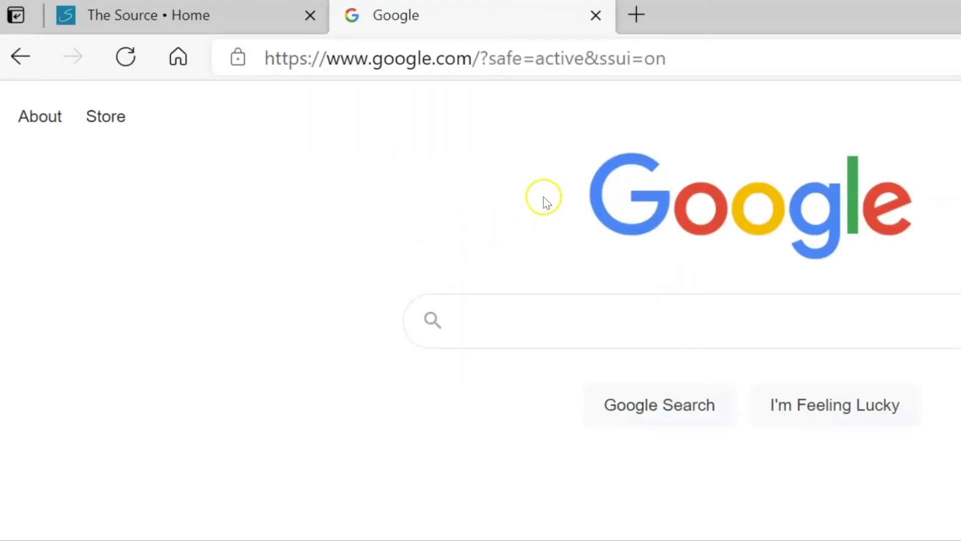
mouse_move(238, 28)
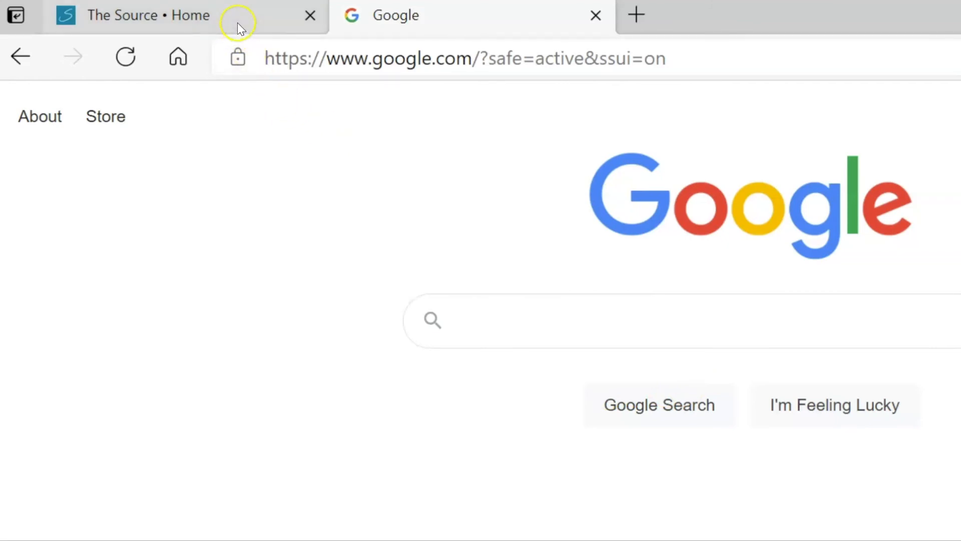
click(147, 15)
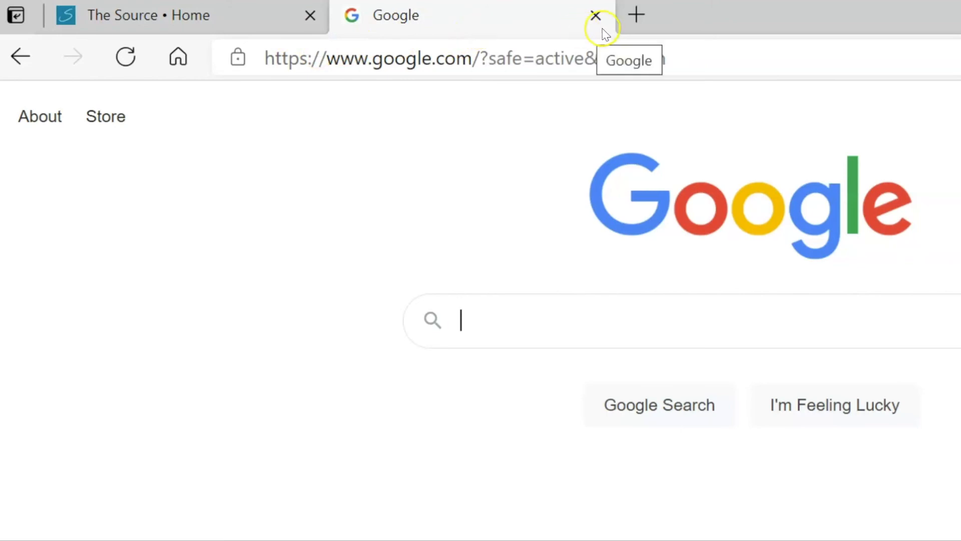
click(636, 15)
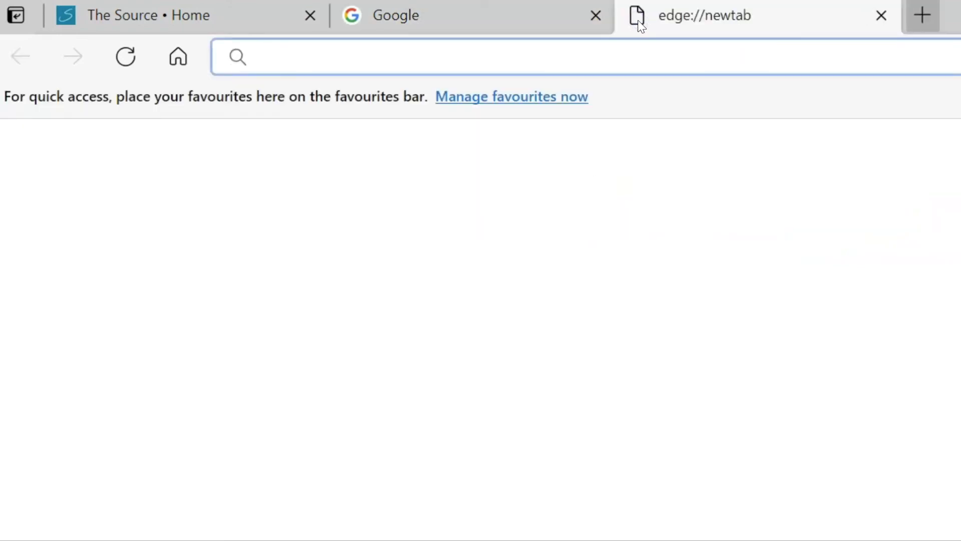
mouse_move(327, 58)
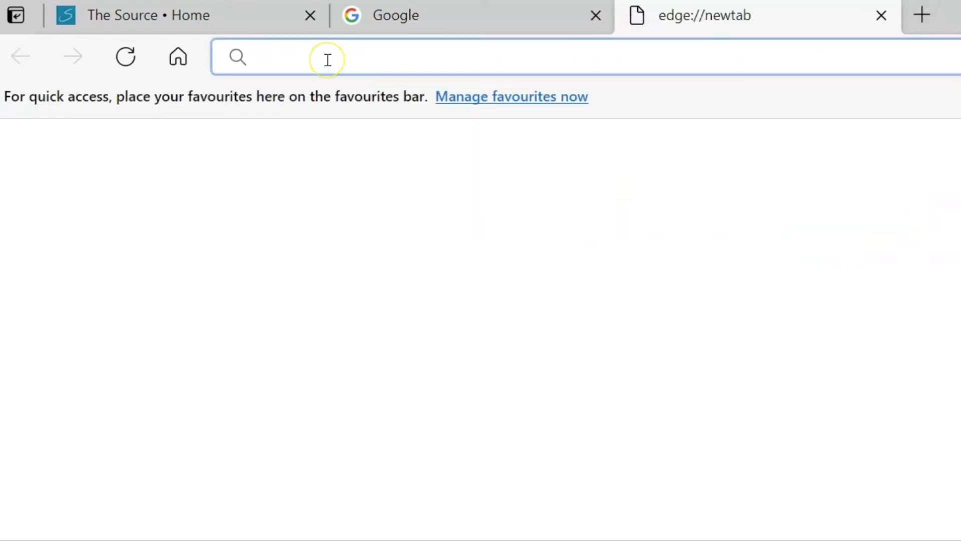
text(www.bbb)
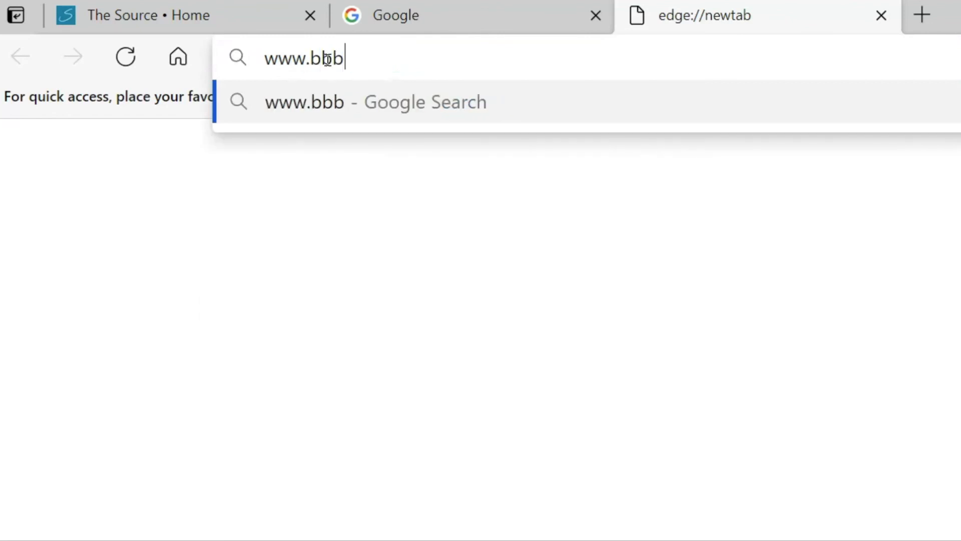
key(Backspace)
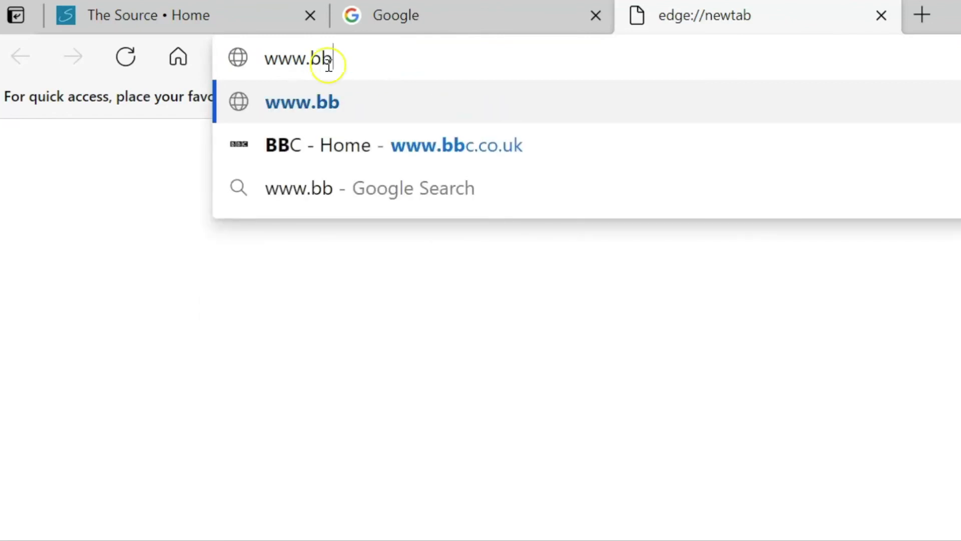
click(394, 145)
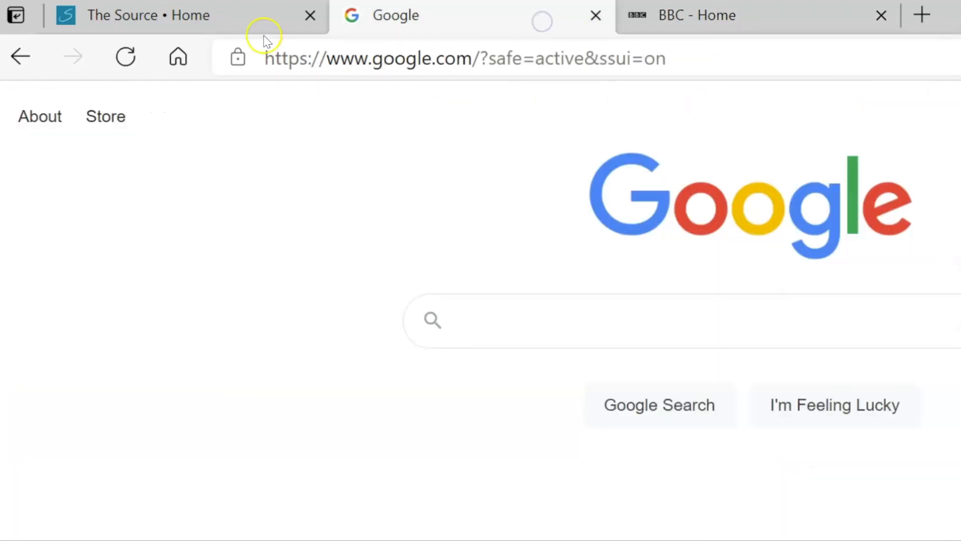
- Close the BBC Home and Google tabs, leaving only The Source open
click(148, 15)
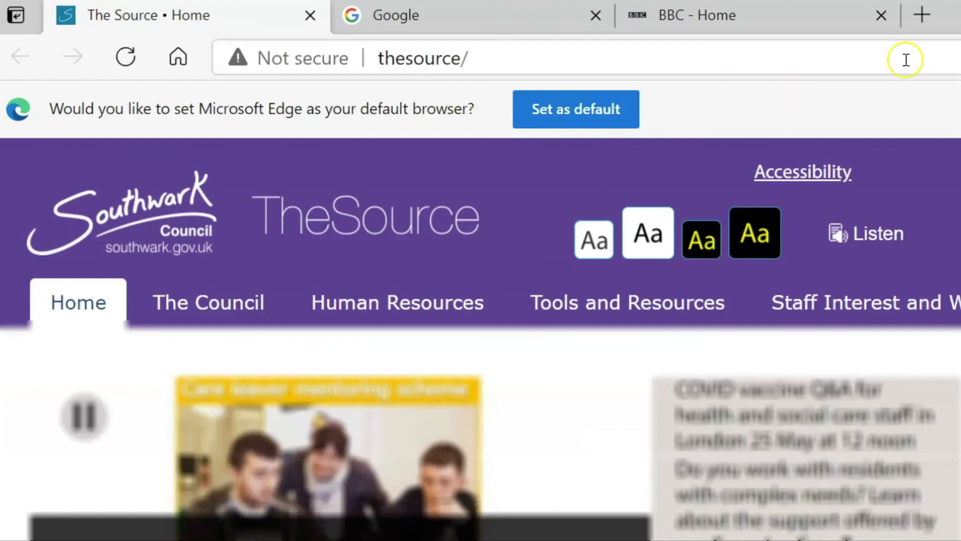
mouse_move(881, 15)
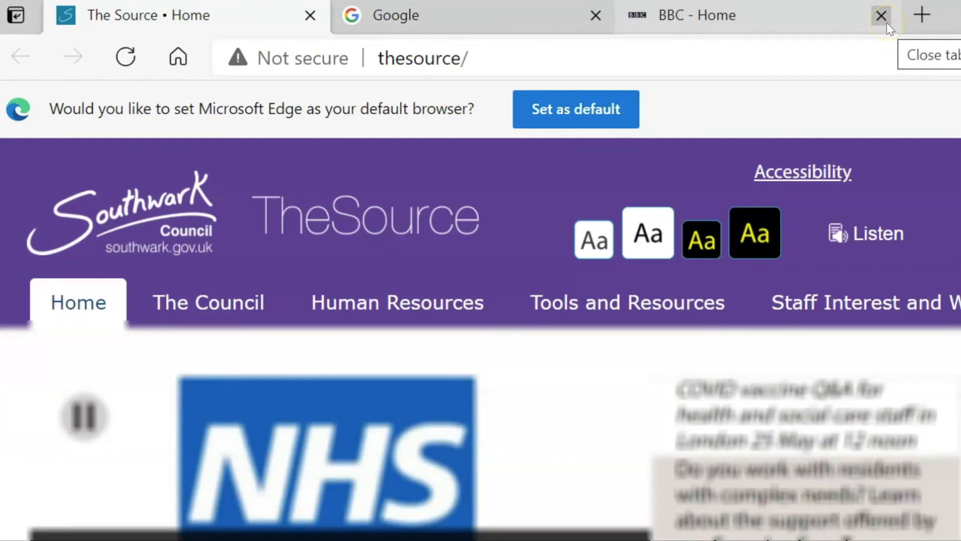
mouse_move(881, 15)
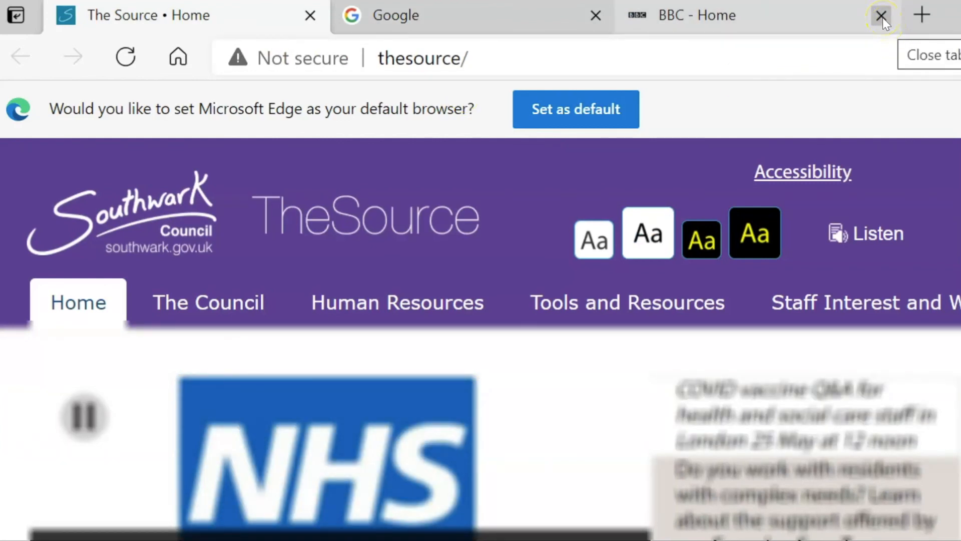
click(881, 15)
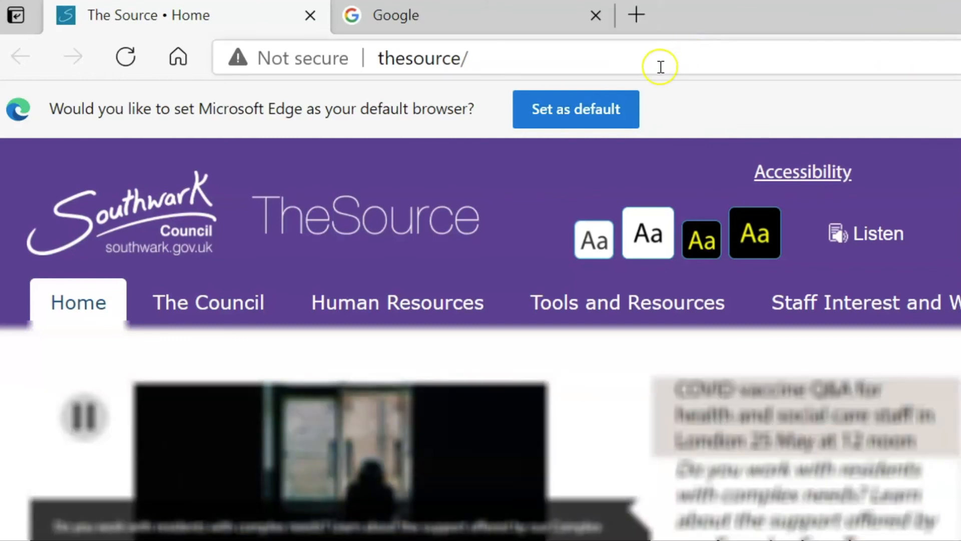
click(397, 15)
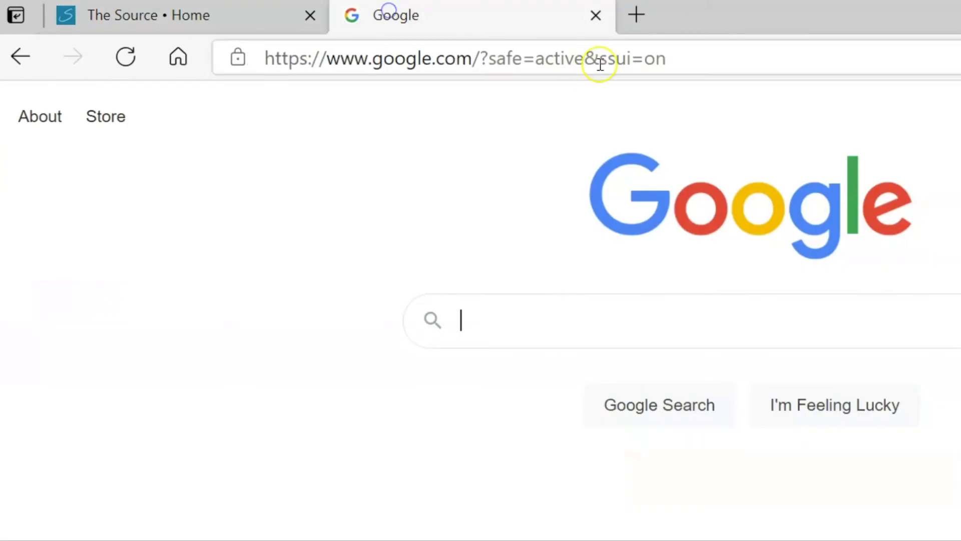
mouse_move(595, 15)
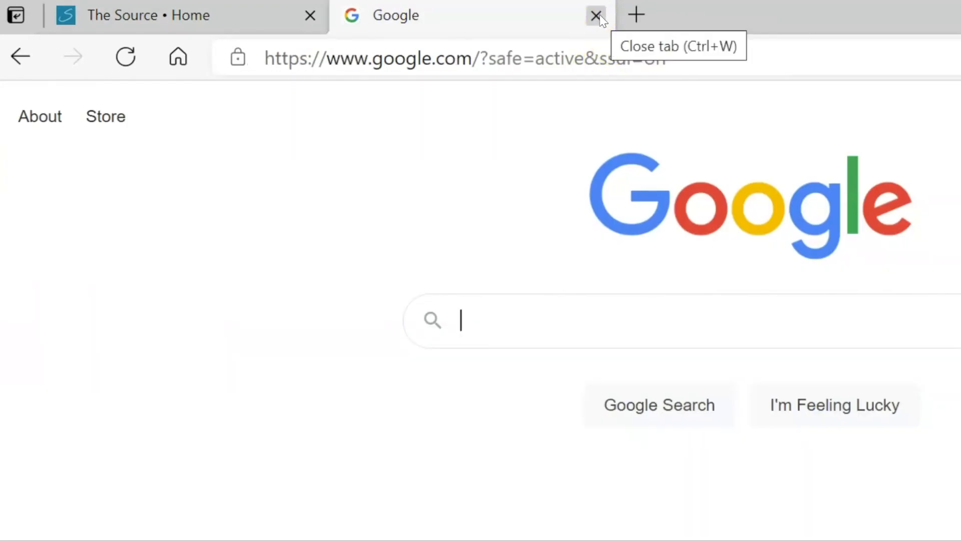
click(594, 15)
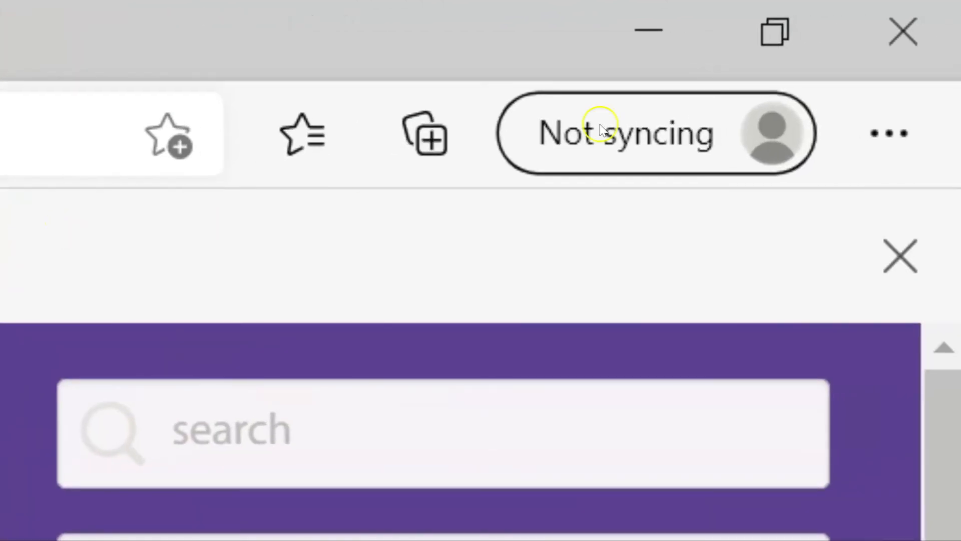
mouse_move(901, 31)
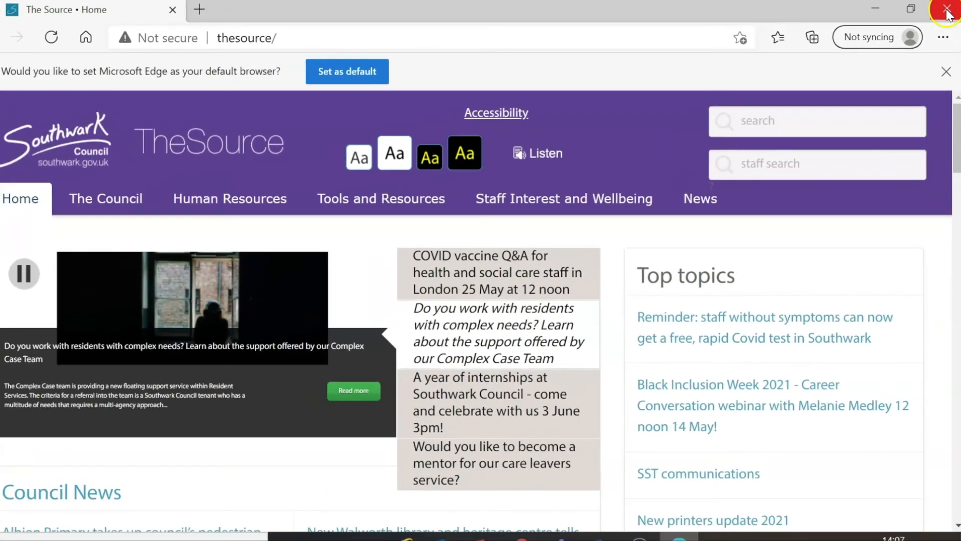
- Close the Edge window, returning to the Windows desktop
click(946, 9)
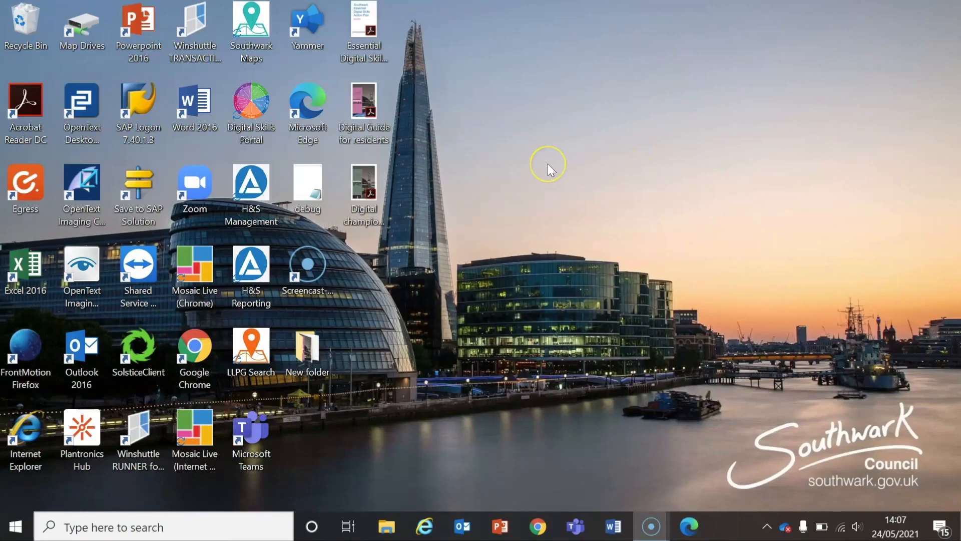
mouse_move(549, 170)
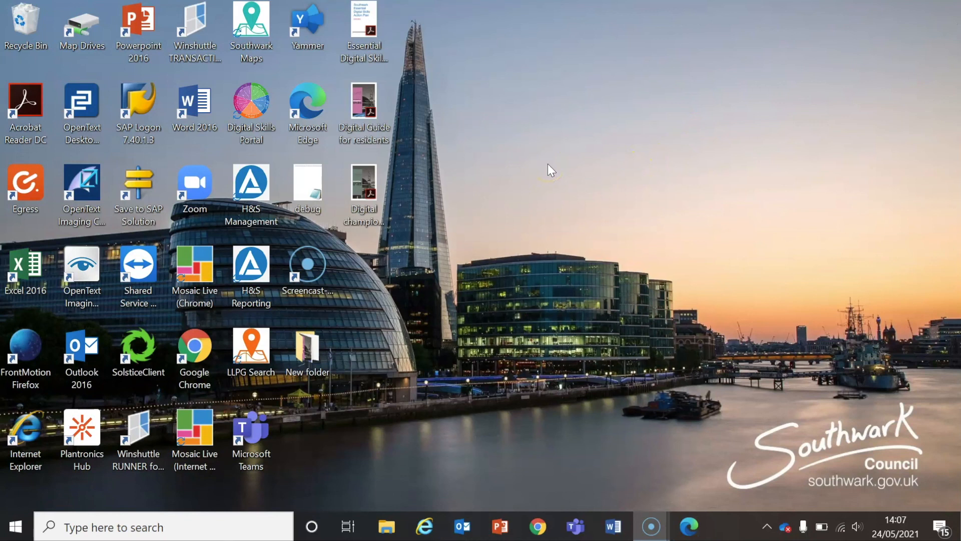